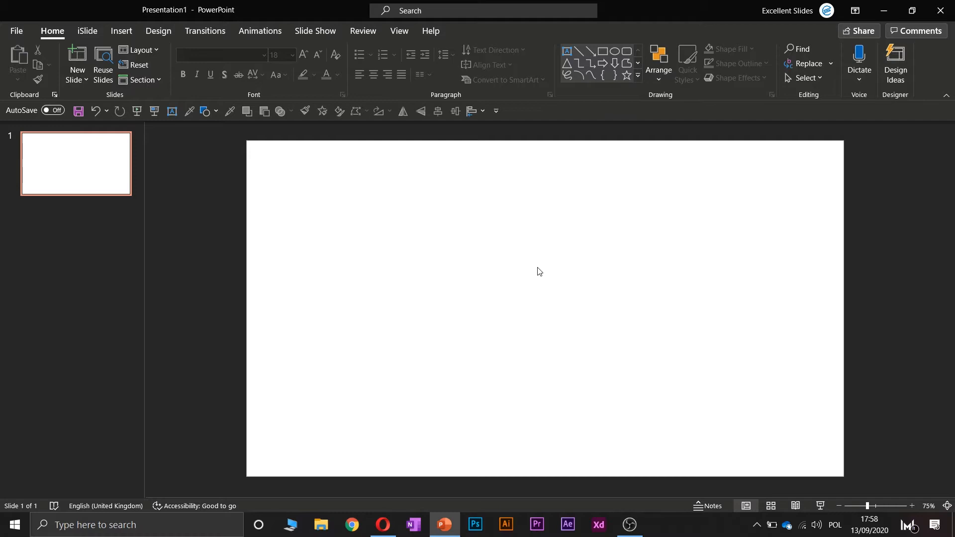
{"action": "mouse_move", "coordinate": [459, 263]}
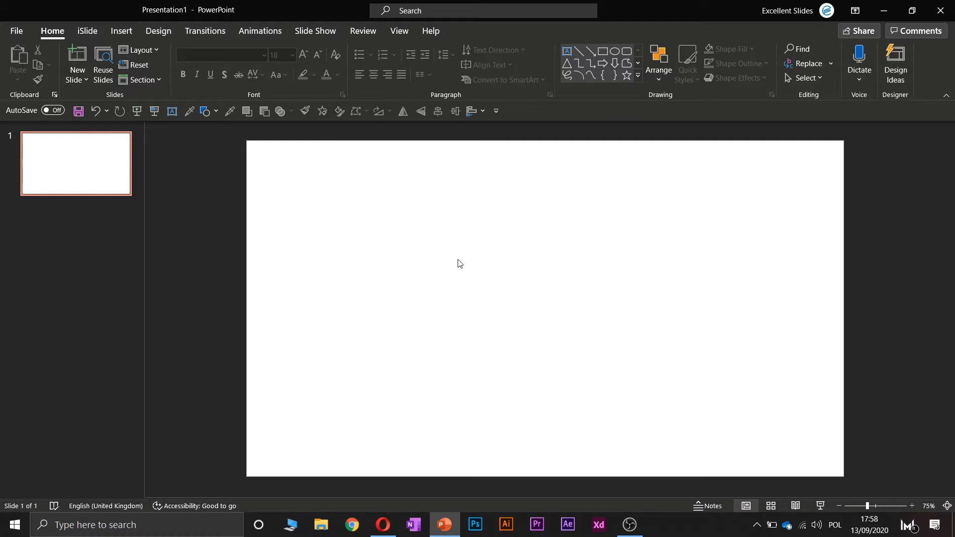
{"action": "mouse_move", "coordinate": [514, 248]}
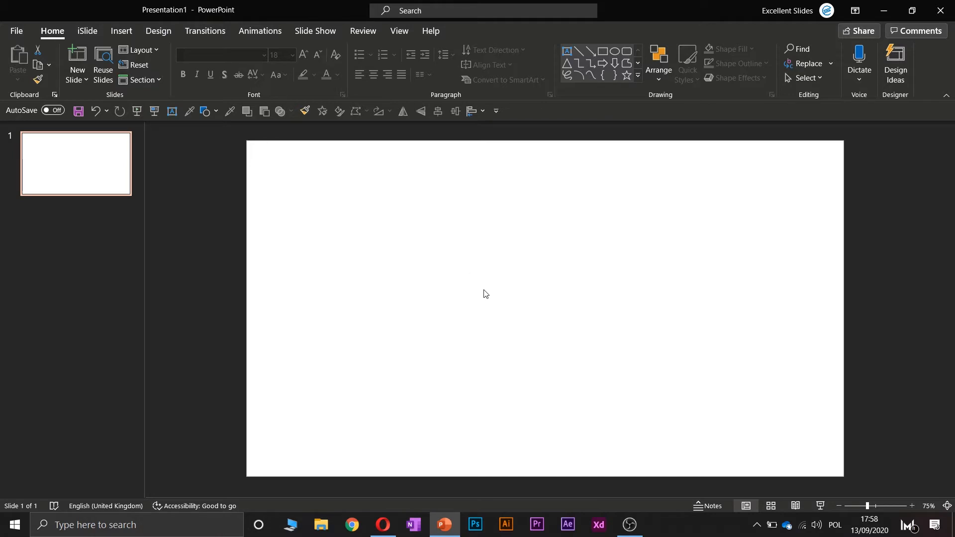
{"action": "mouse_move", "coordinate": [431, 252]}
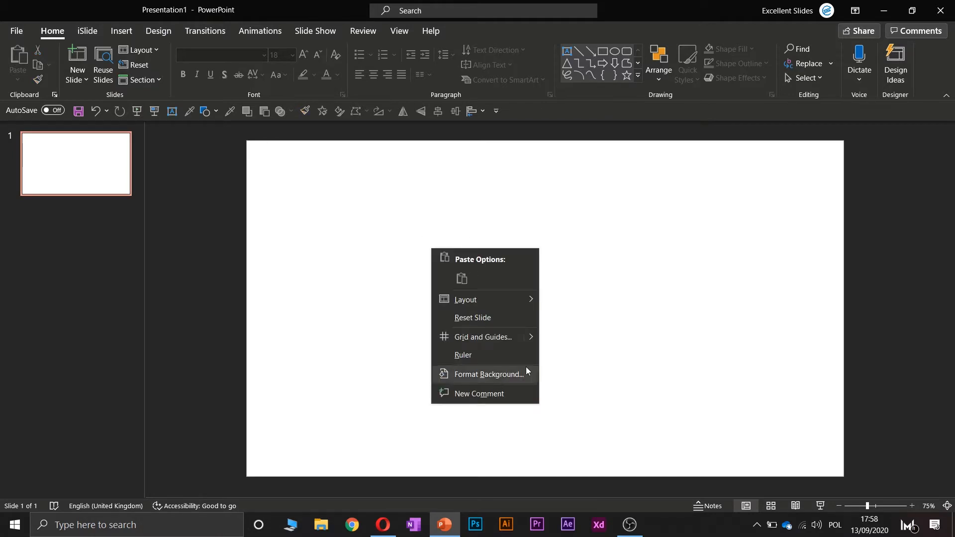
{"action": "mouse_move", "coordinate": [477, 299]}
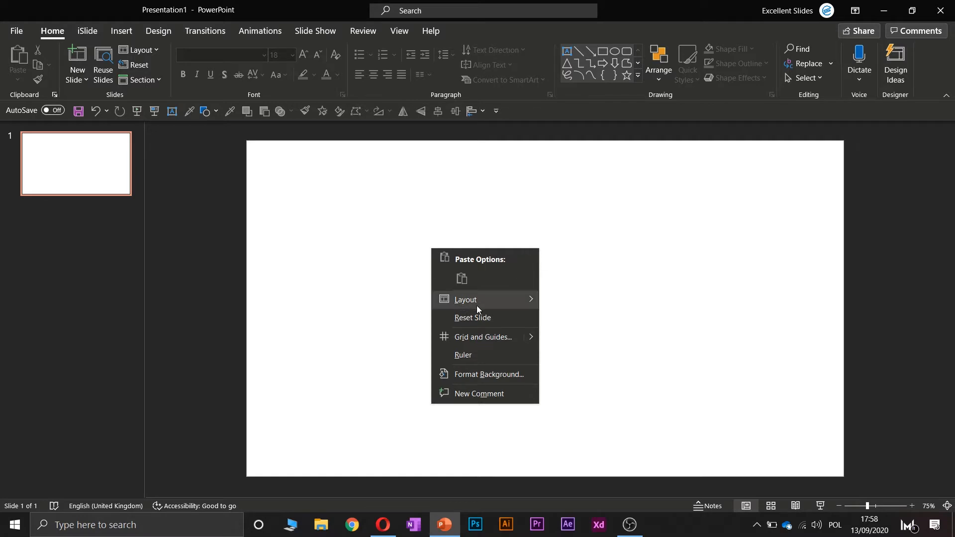
{"action": "mouse_move", "coordinate": [484, 336]}
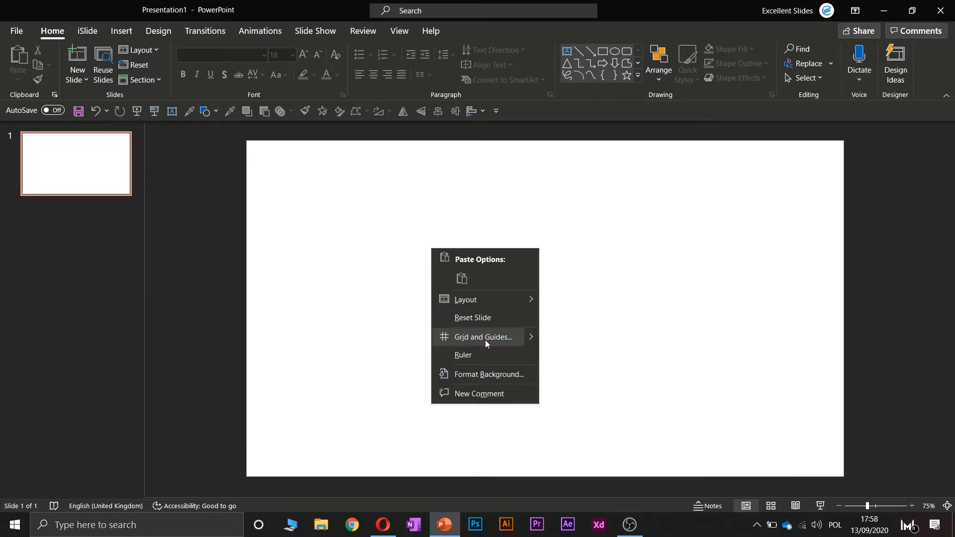
{"action": "mouse_move", "coordinate": [538, 345]}
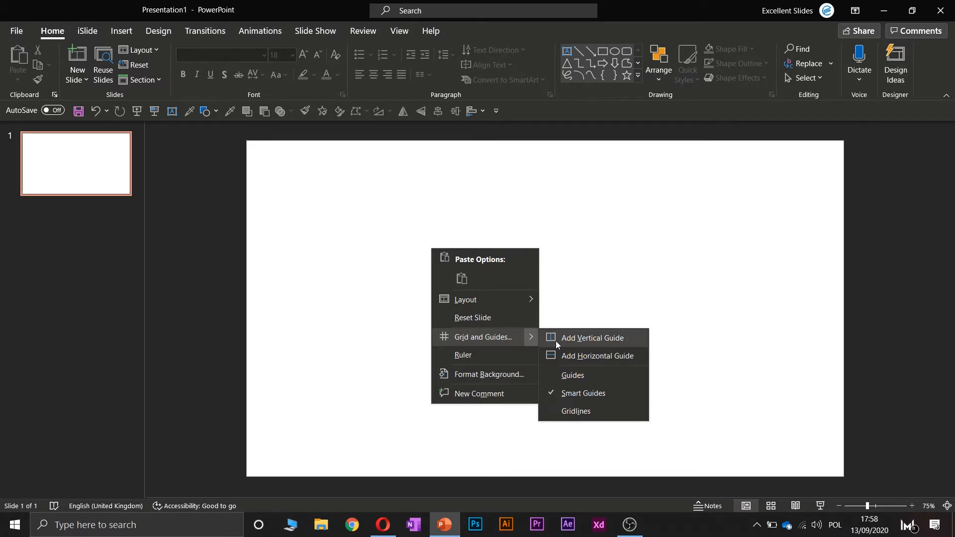
{"action": "mouse_move", "coordinate": [593, 401]}
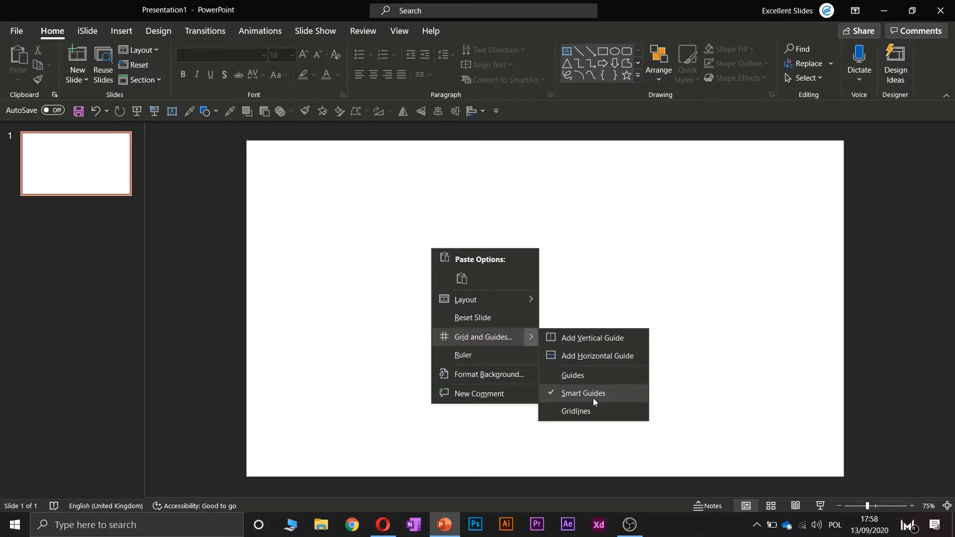
{"action": "mouse_move", "coordinate": [583, 418]}
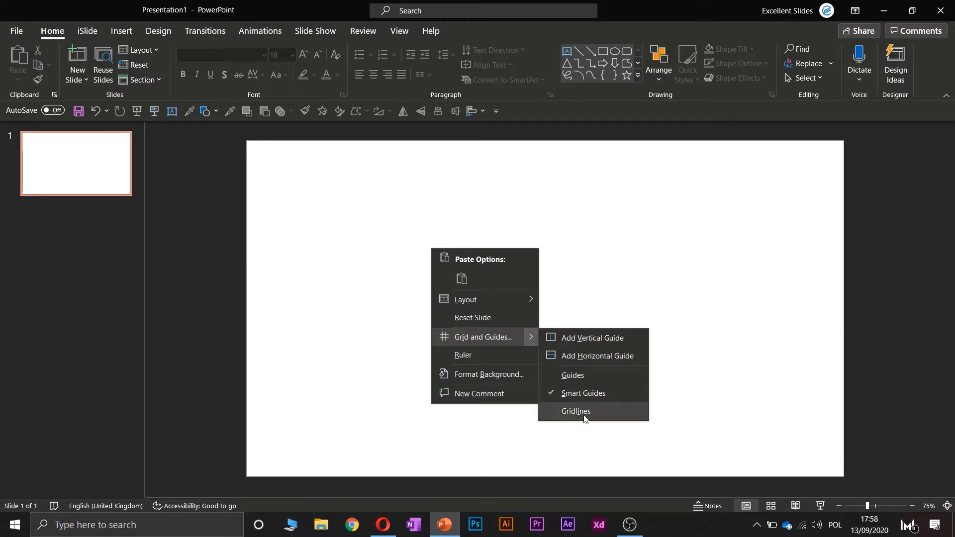
{"action": "mouse_move", "coordinate": [588, 416]}
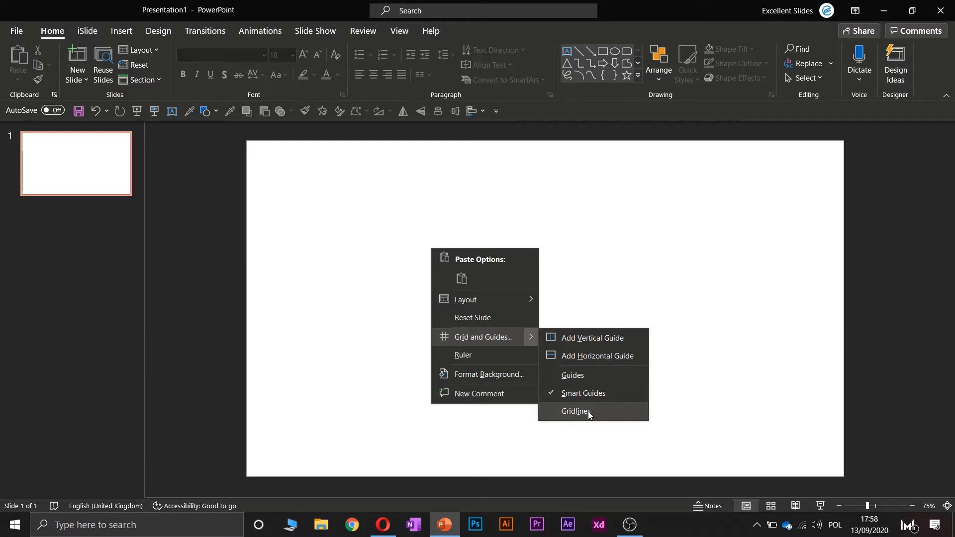
{"action": "mouse_move", "coordinate": [575, 378]}
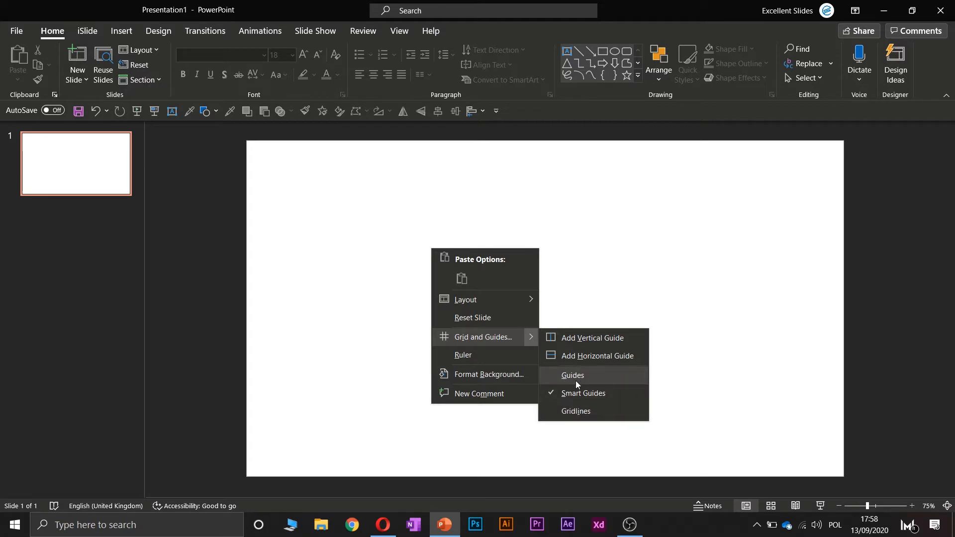
Show the centred vertical and horizontal guides, then view and dismiss a guide's options menu.
{"action": "left_click", "coordinate": [572, 375]}
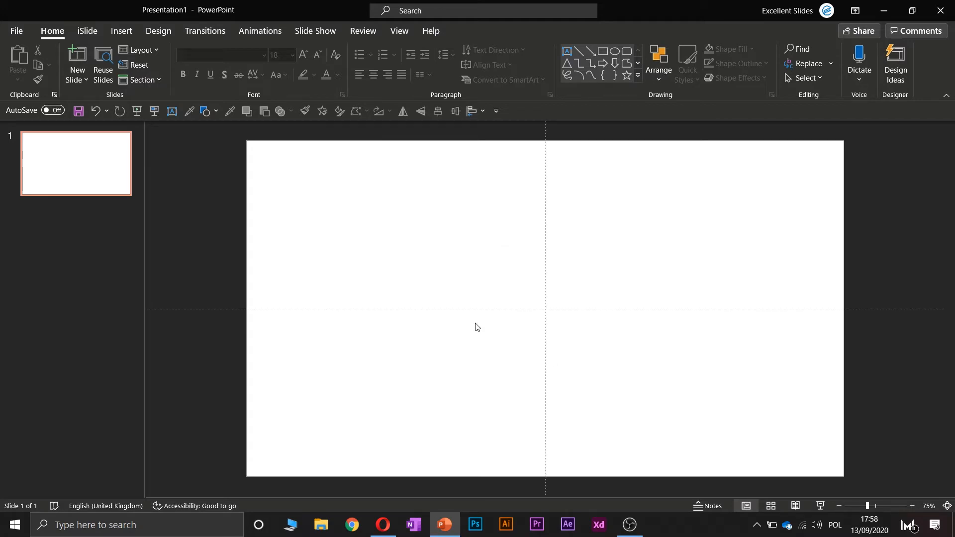
{"action": "mouse_move", "coordinate": [543, 246]}
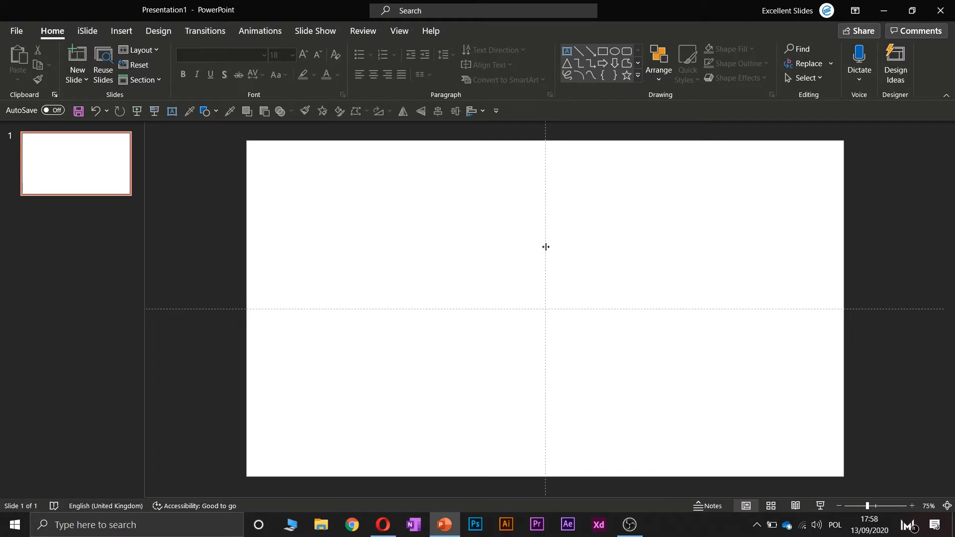
{"action": "mouse_move", "coordinate": [584, 311]}
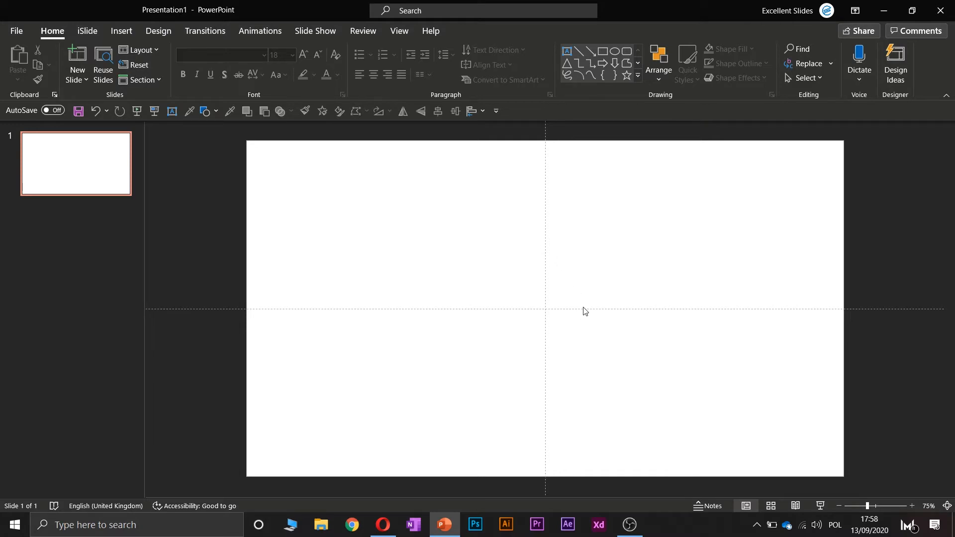
{"action": "mouse_move", "coordinate": [588, 318]}
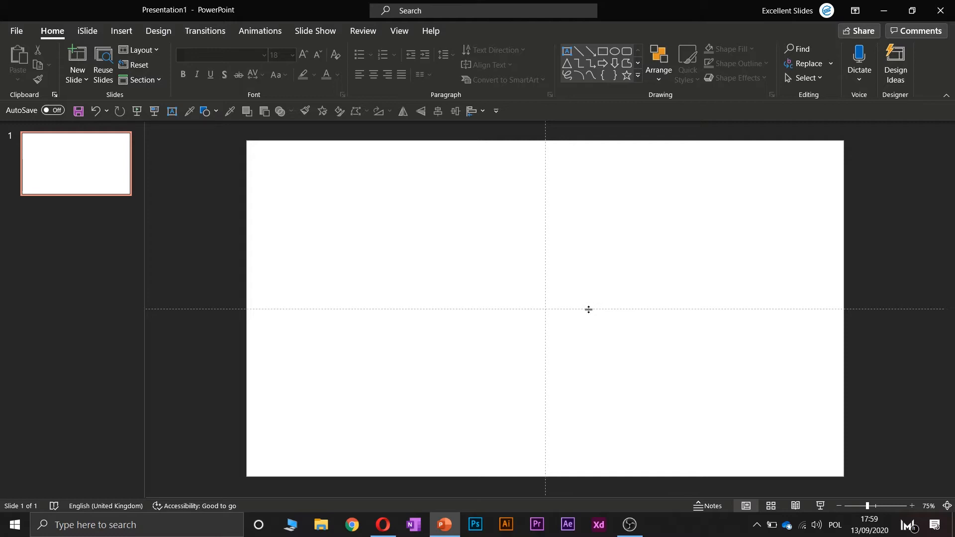
{"action": "right_click", "coordinate": [588, 310]}
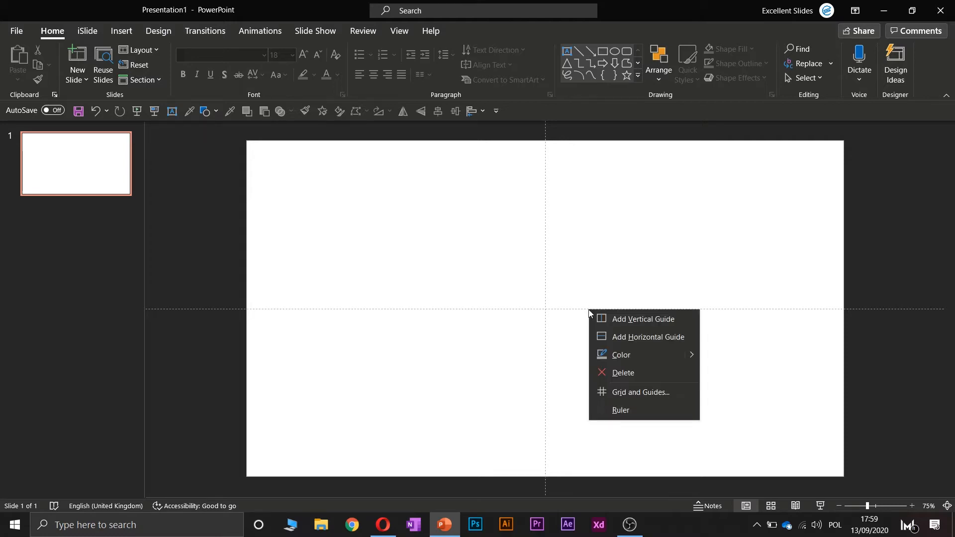
{"action": "mouse_move", "coordinate": [622, 372]}
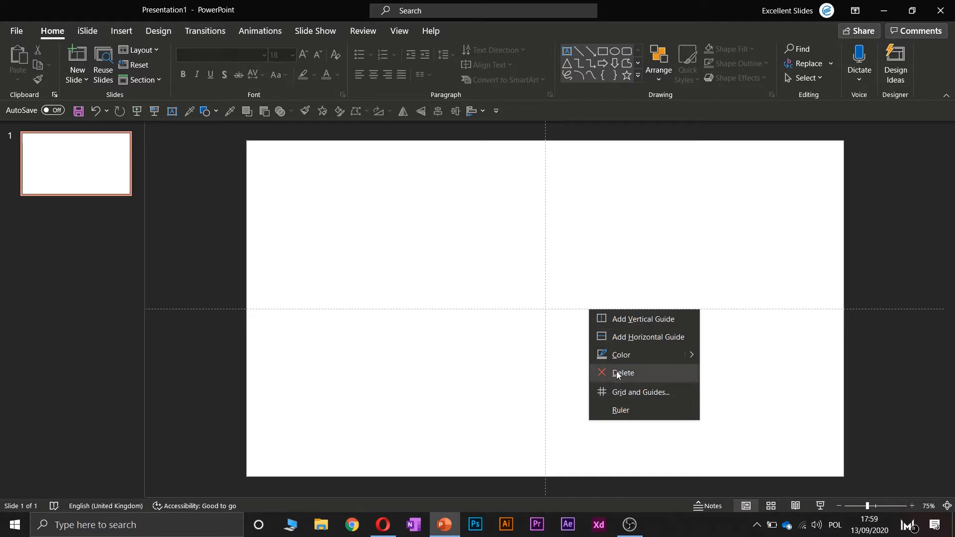
{"action": "mouse_move", "coordinate": [561, 355]}
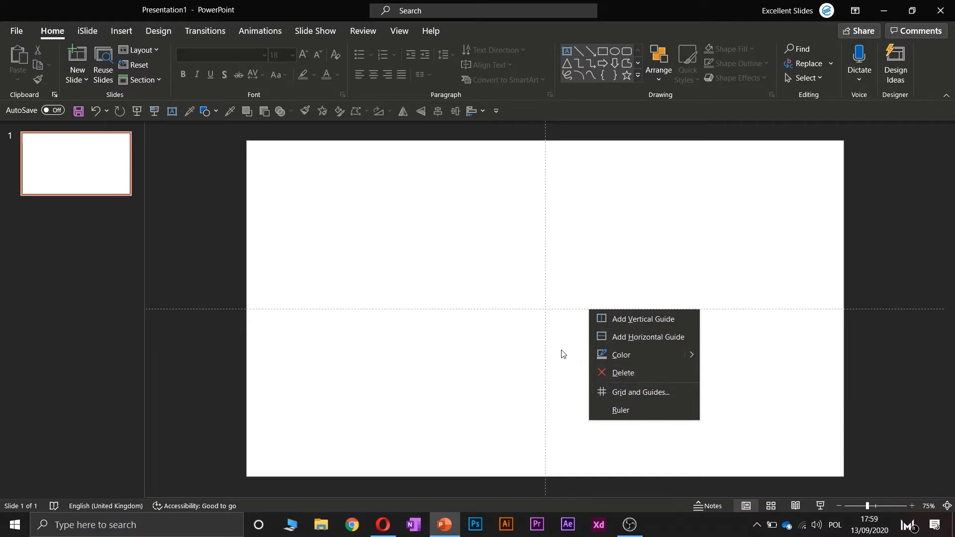
{"action": "left_click", "coordinate": [553, 192]}
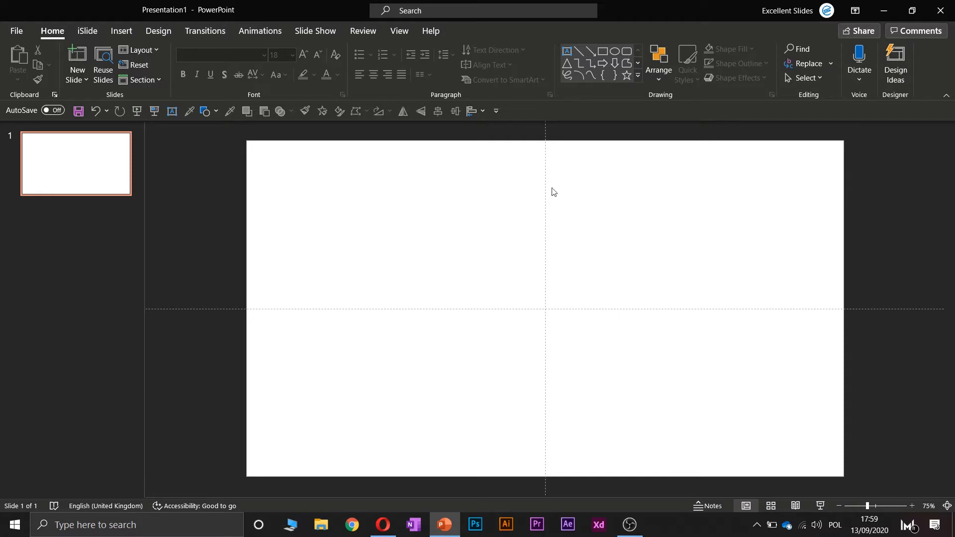
{"action": "mouse_move", "coordinate": [555, 304]}
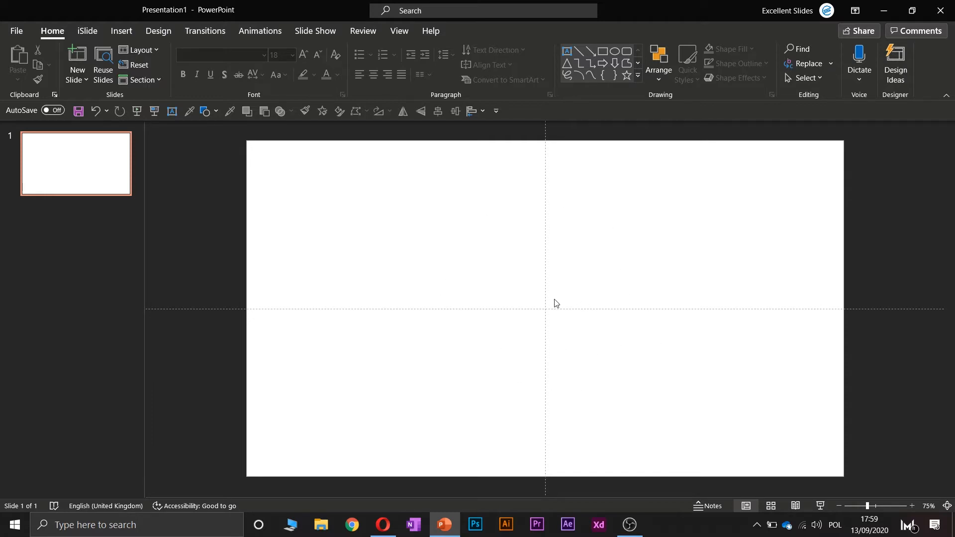
{"action": "mouse_move", "coordinate": [613, 217]}
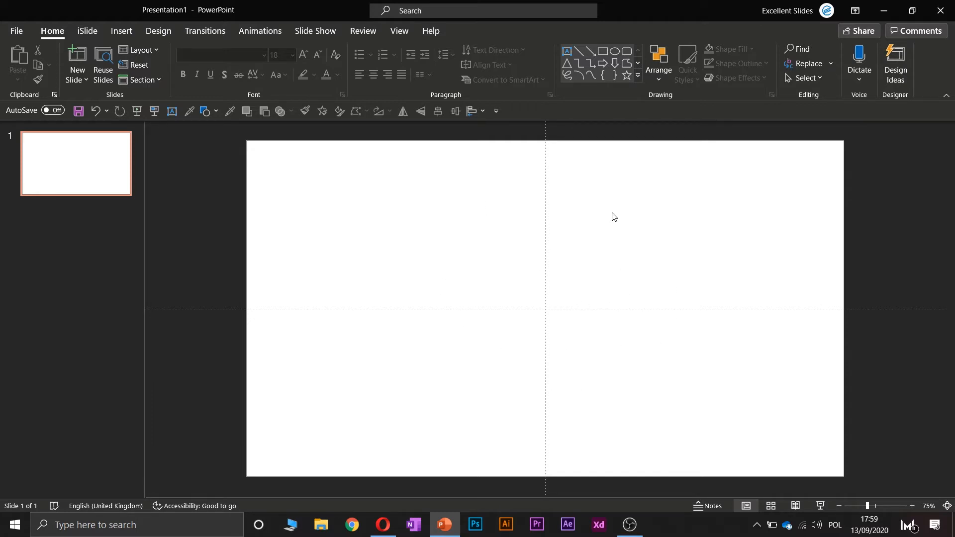
{"action": "mouse_move", "coordinate": [543, 267]}
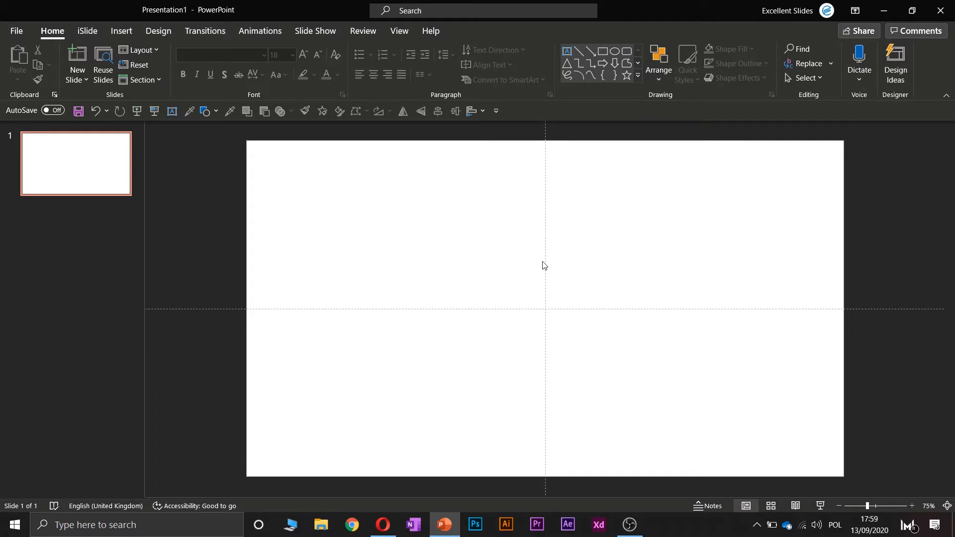
{"action": "mouse_move", "coordinate": [220, 119]}
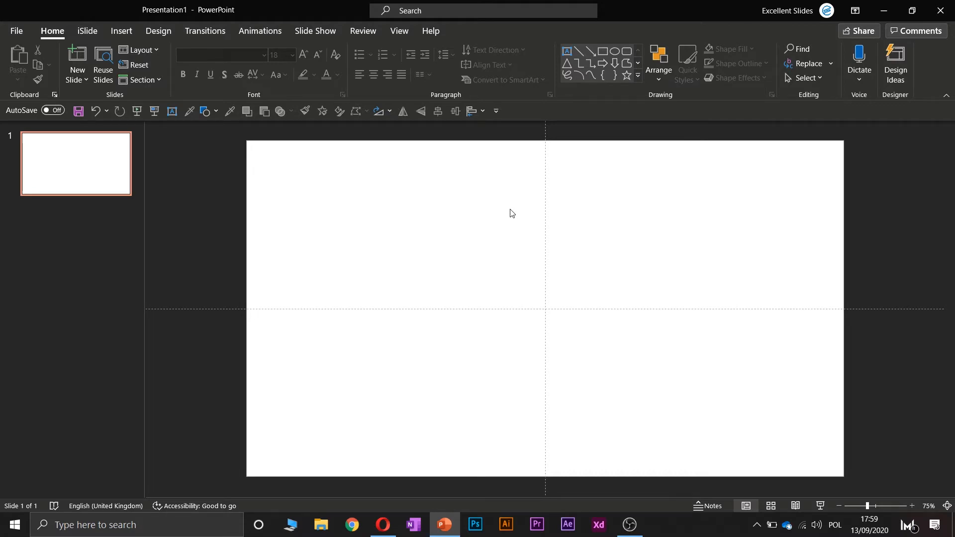
Add another horizontal guide through the slide's Grid and Guides submenu.
{"action": "right_click", "coordinate": [512, 213]}
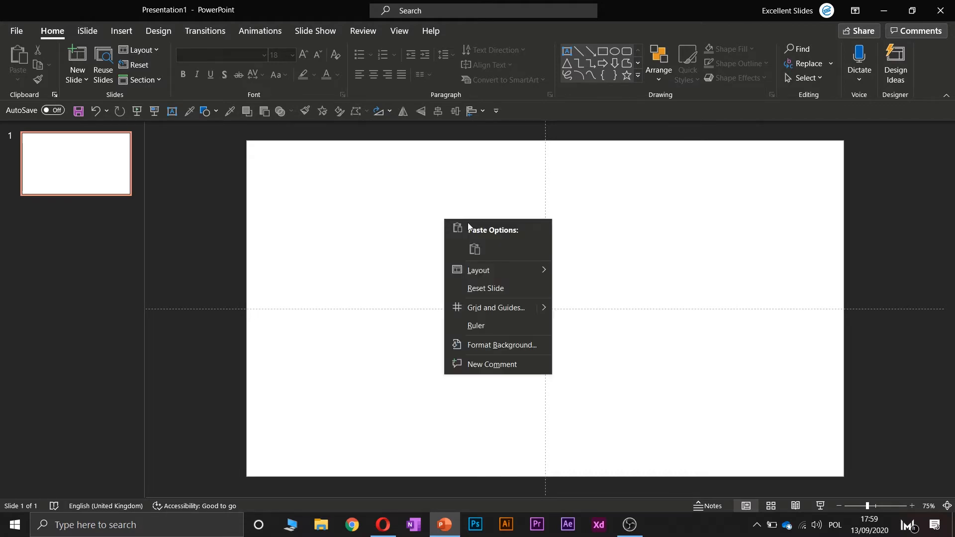
{"action": "left_click", "coordinate": [496, 307]}
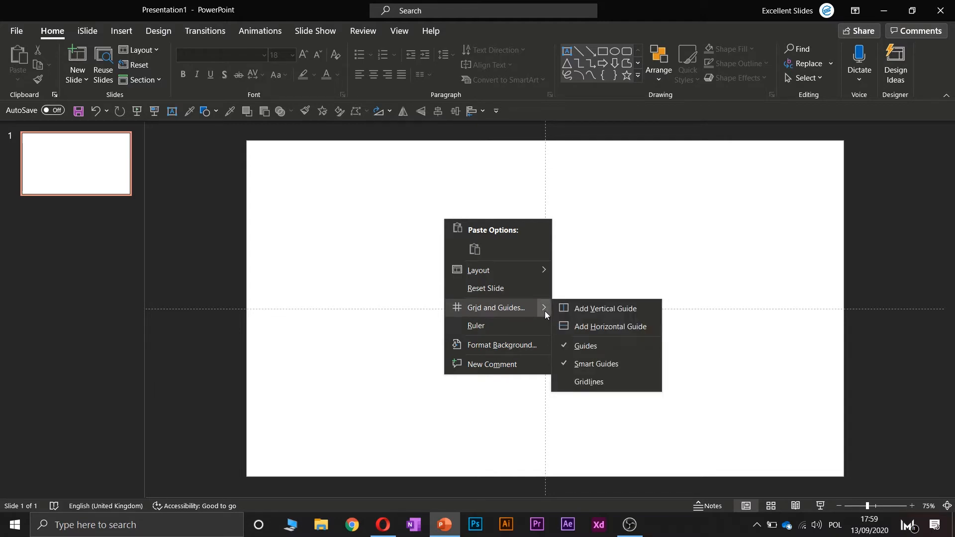
{"action": "mouse_move", "coordinate": [623, 309]}
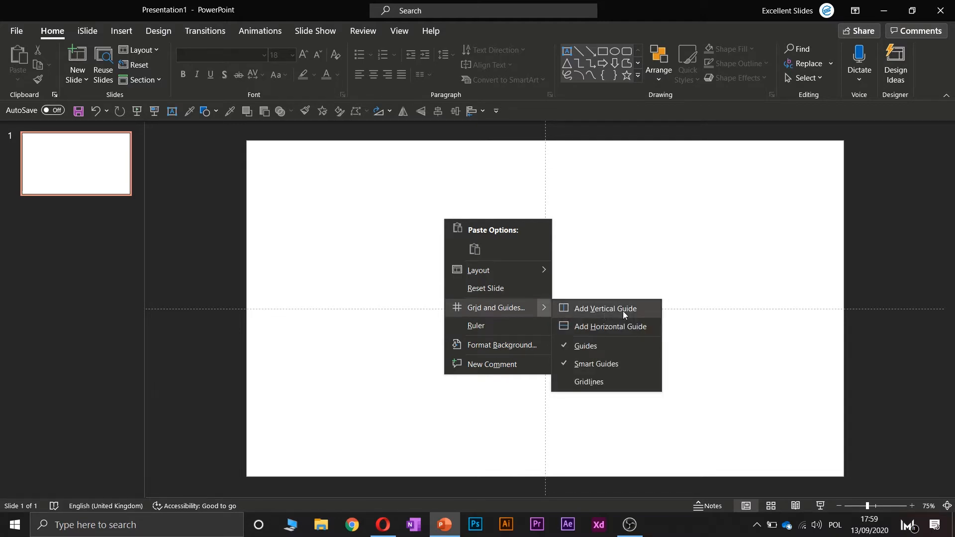
{"action": "mouse_move", "coordinate": [616, 329]}
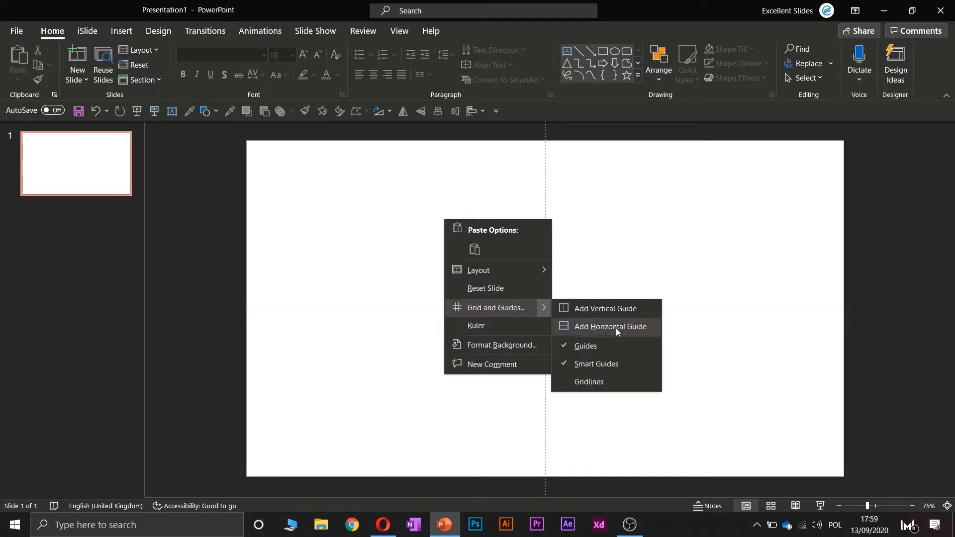
{"action": "mouse_move", "coordinate": [596, 327]}
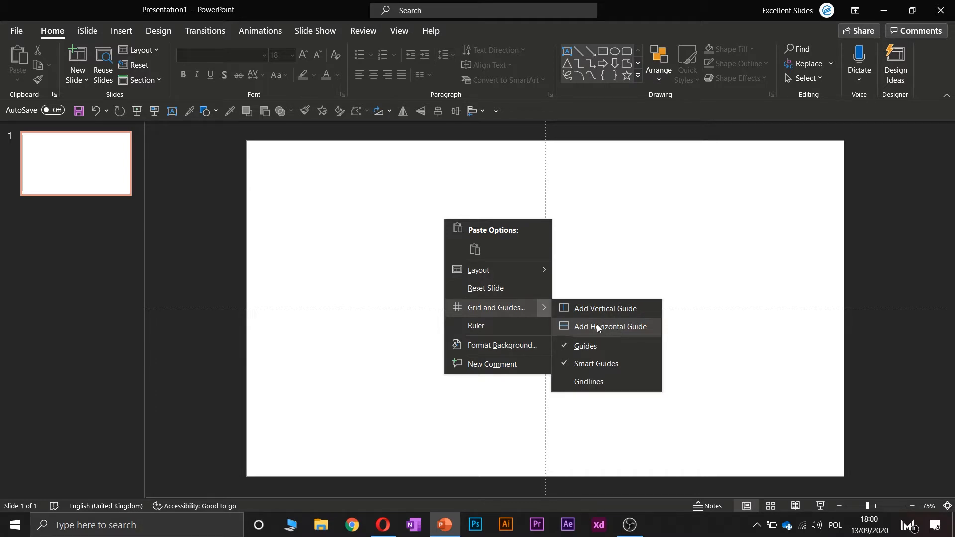
{"action": "left_click", "coordinate": [604, 327]}
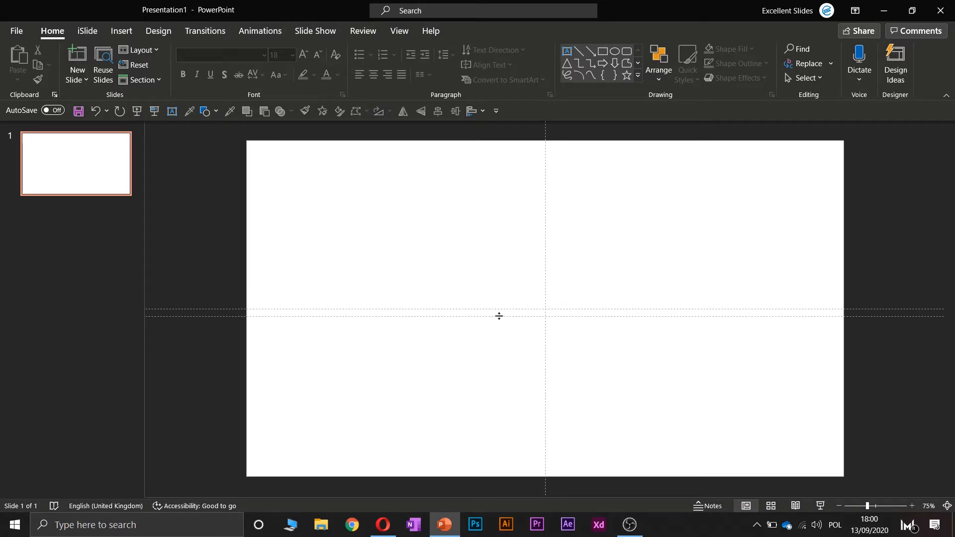
{"action": "mouse_move", "coordinate": [510, 335]}
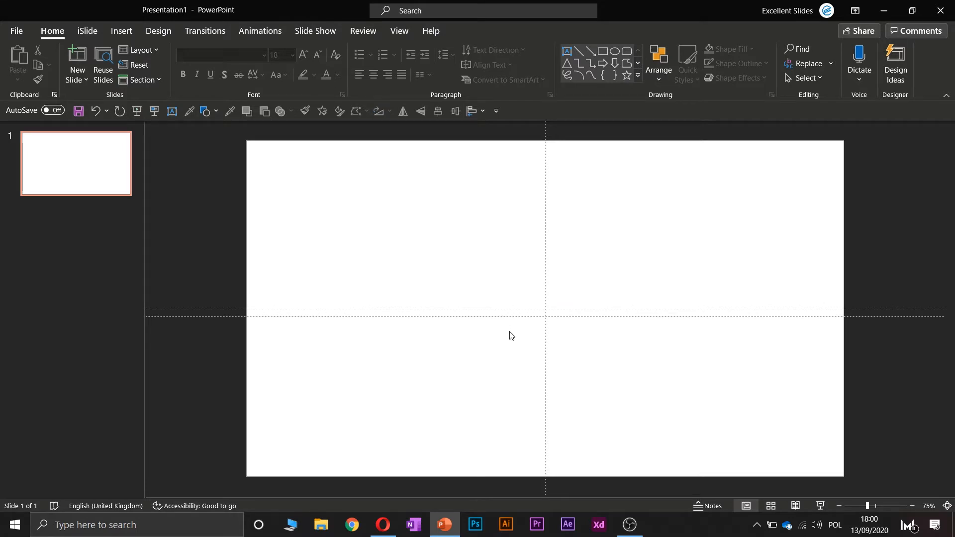
{"action": "mouse_move", "coordinate": [504, 317]}
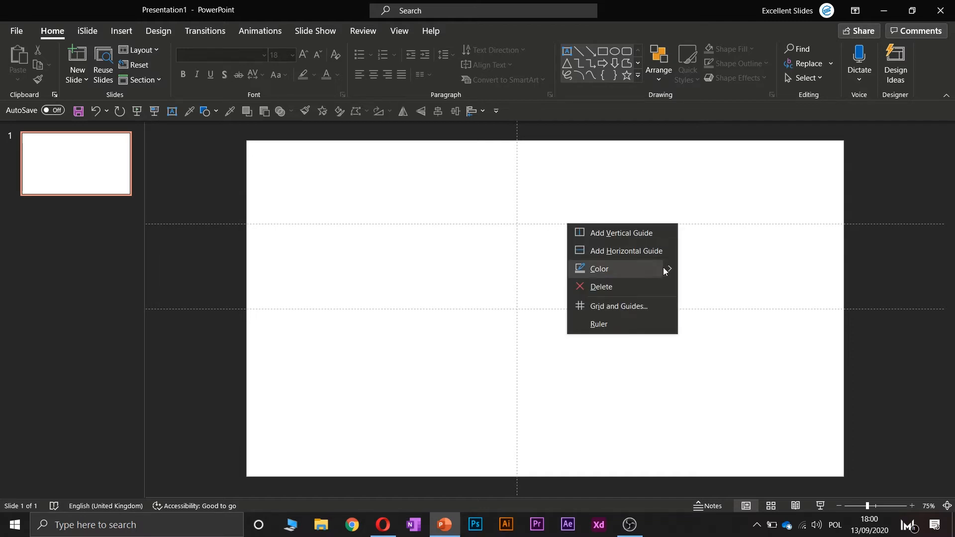
Try recolouring the upper horizontal guide, then delete it.
{"action": "left_click", "coordinate": [600, 268]}
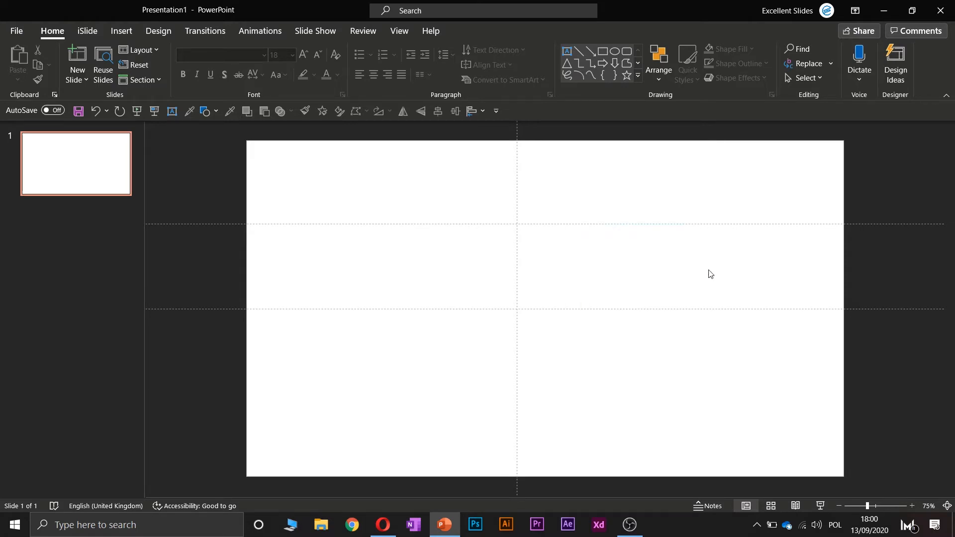
{"action": "mouse_move", "coordinate": [574, 225]}
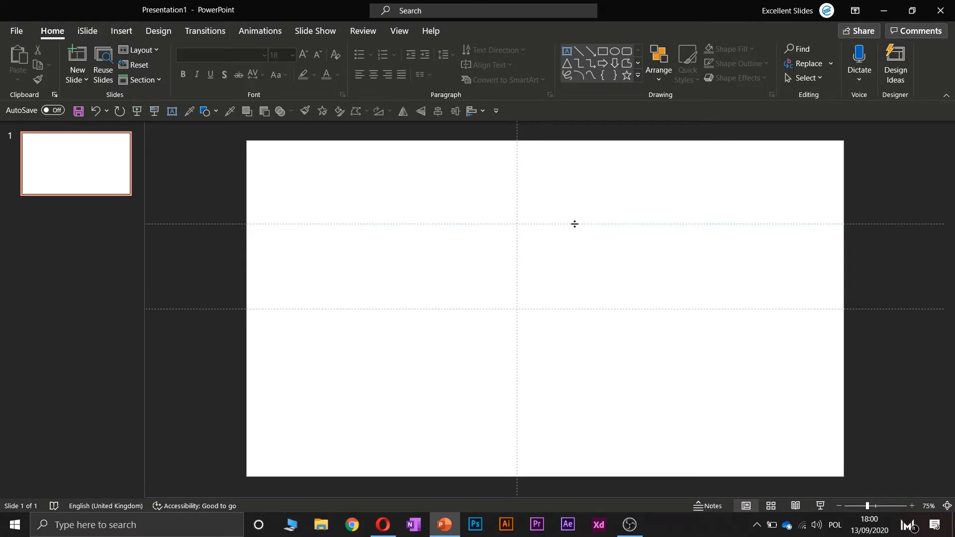
{"action": "right_click", "coordinate": [575, 223]}
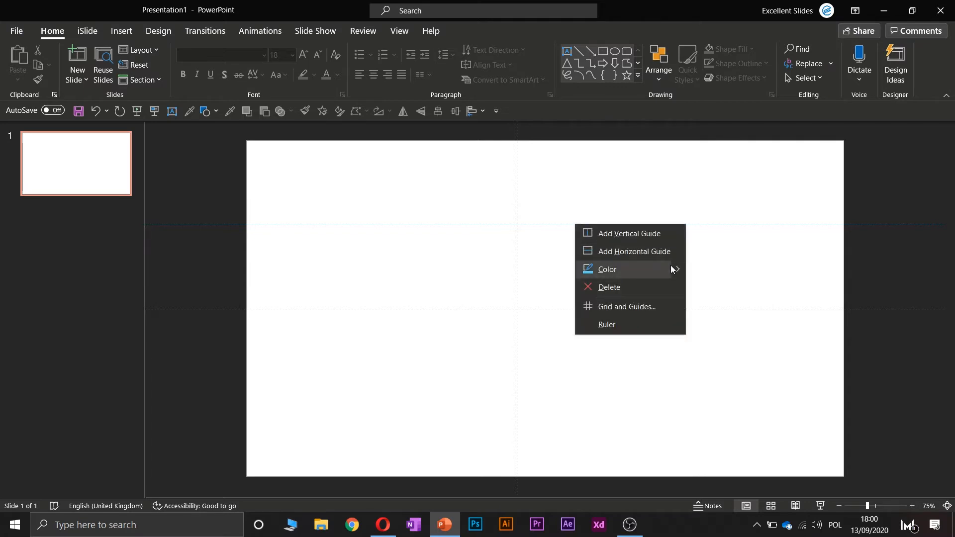
{"action": "left_click", "coordinate": [607, 270]}
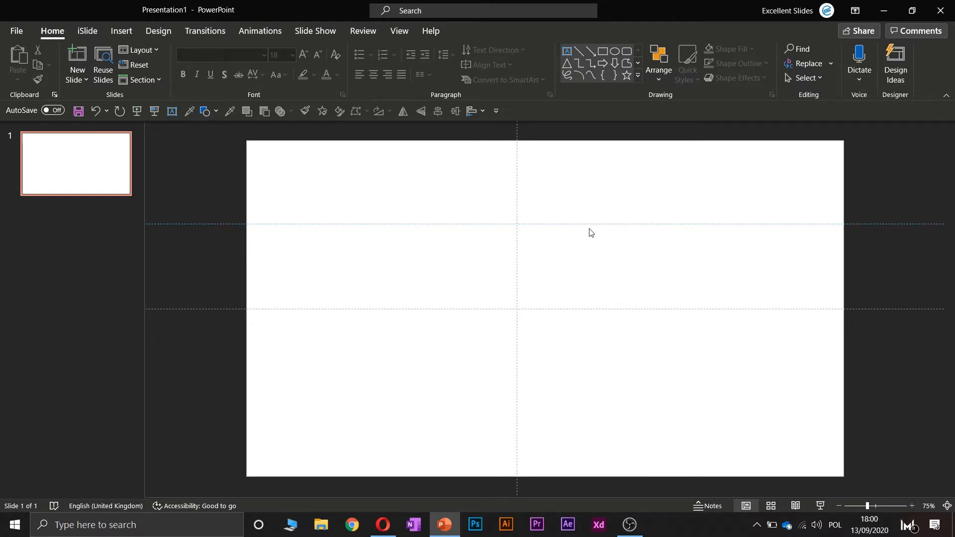
{"action": "right_click", "coordinate": [578, 226]}
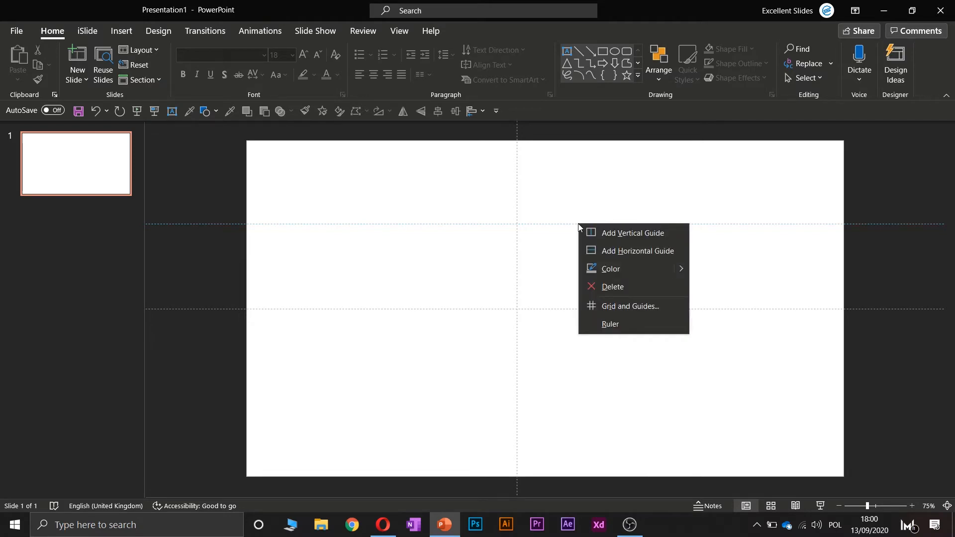
{"action": "mouse_move", "coordinate": [624, 290]}
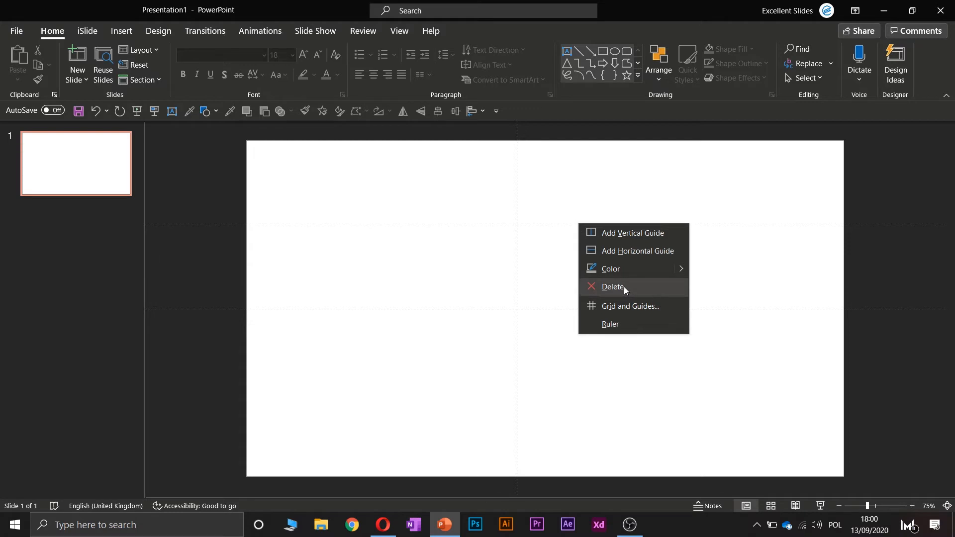
{"action": "left_click", "coordinate": [612, 287]}
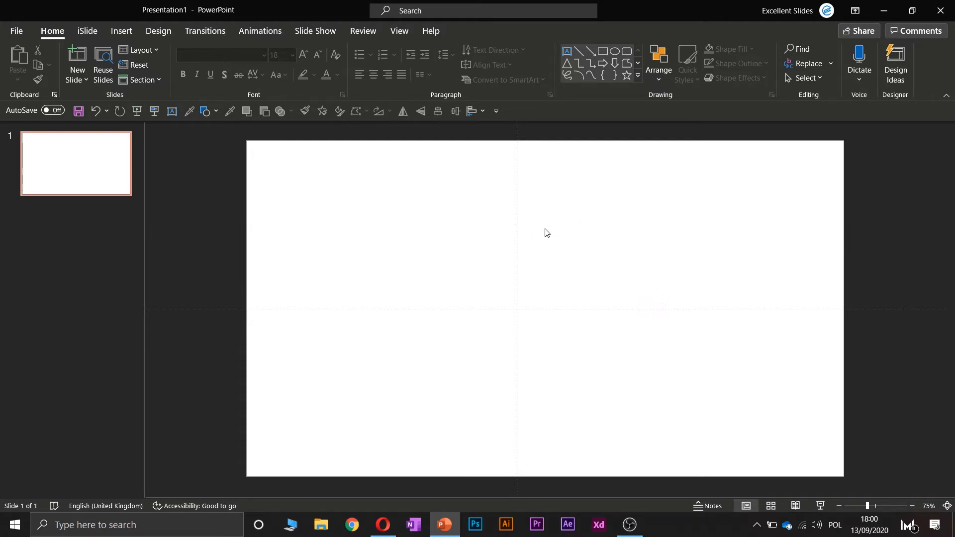
{"action": "mouse_move", "coordinate": [556, 283]}
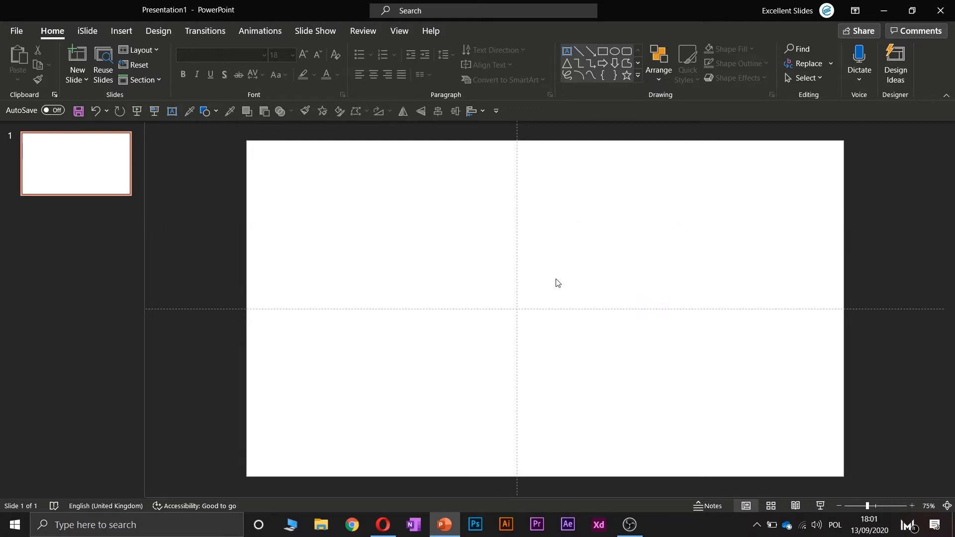
{"action": "mouse_move", "coordinate": [543, 244]}
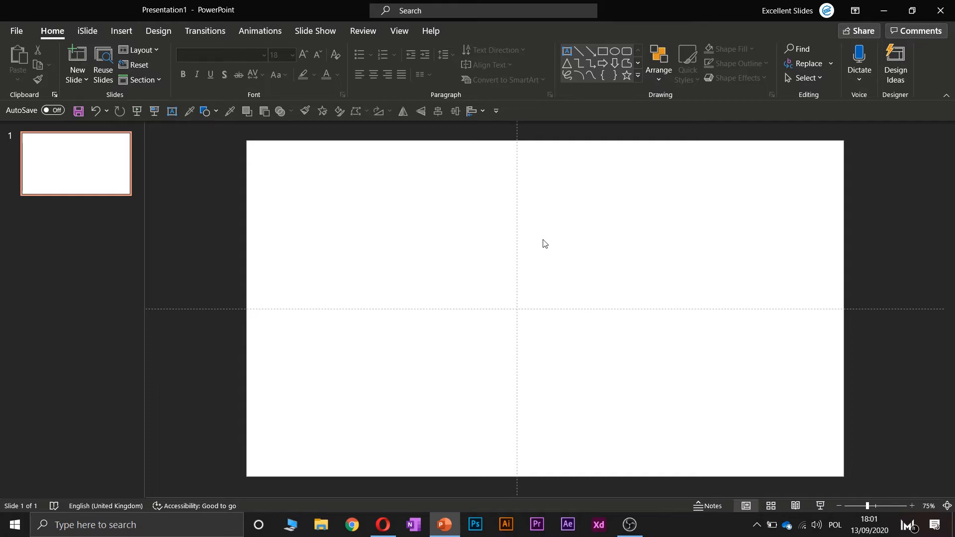
Draw two blue rectangles and turn off Smart Guides in the Grid and Guides menu.
{"action": "right_click", "coordinate": [544, 244]}
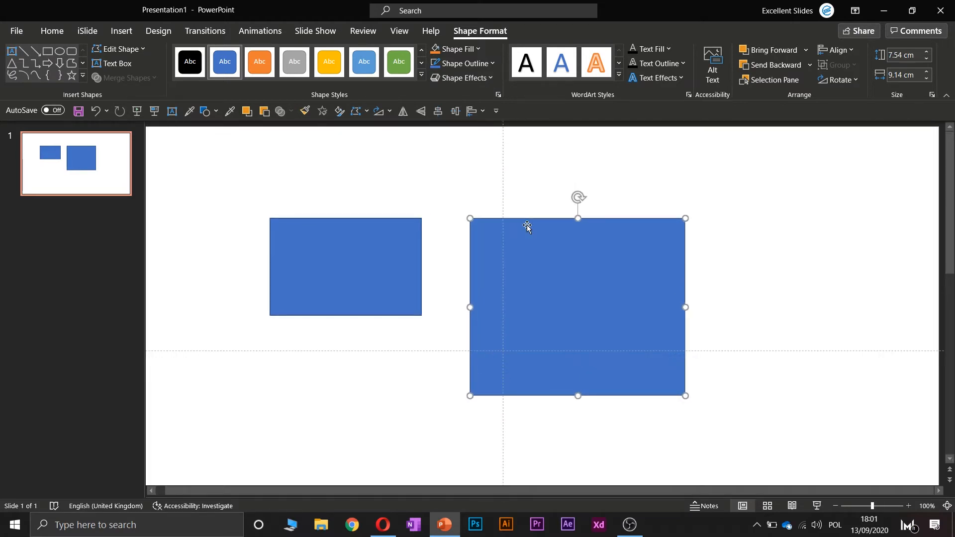
{"action": "right_click", "coordinate": [526, 228]}
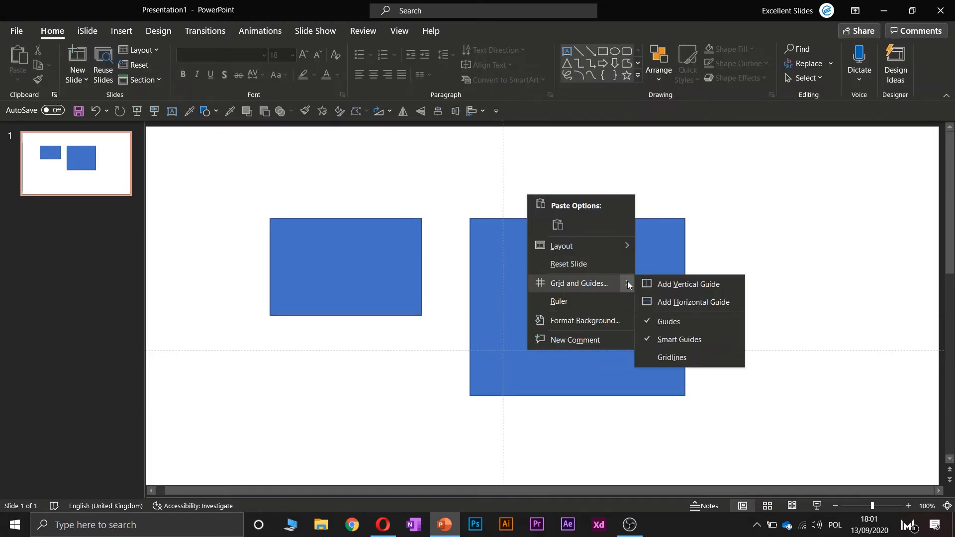
{"action": "mouse_move", "coordinate": [672, 339]}
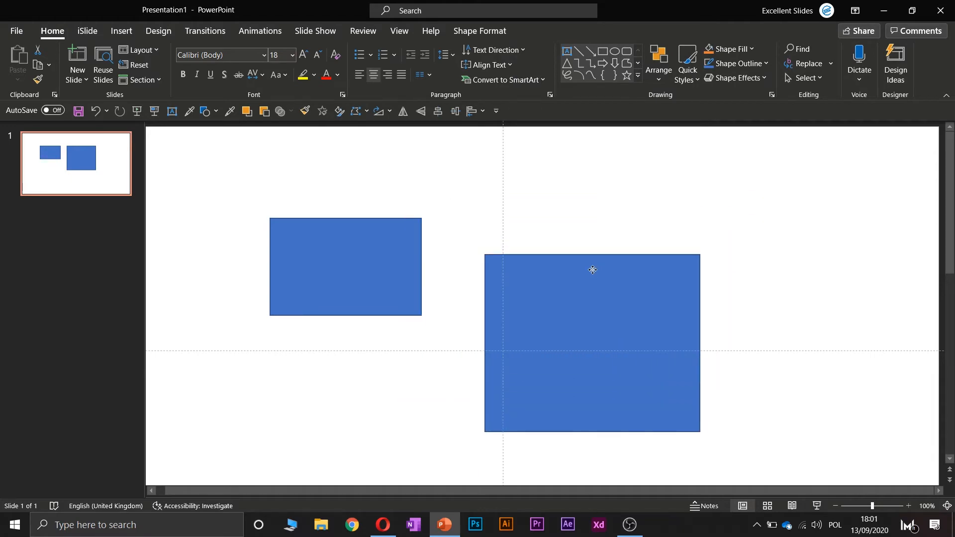
{"action": "right_click", "coordinate": [592, 269]}
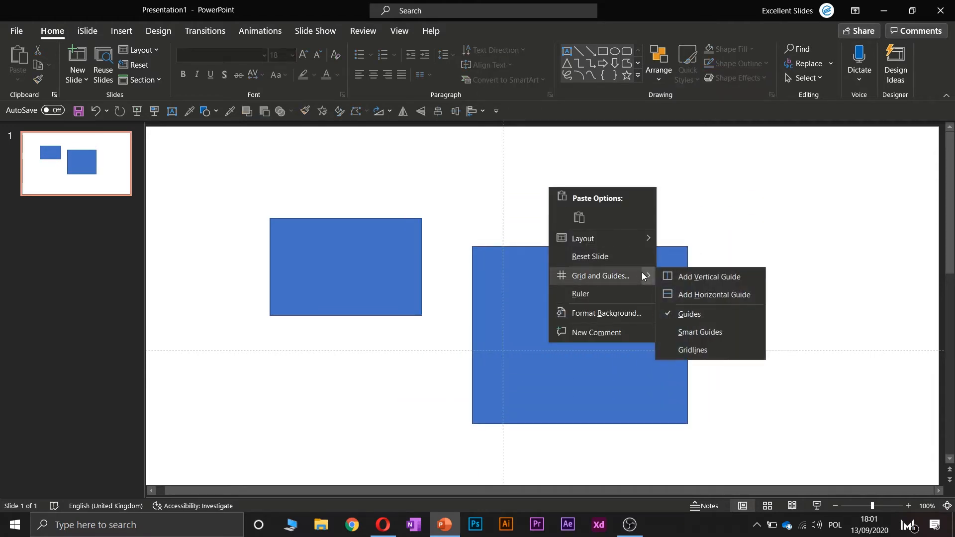
{"action": "mouse_move", "coordinate": [699, 332]}
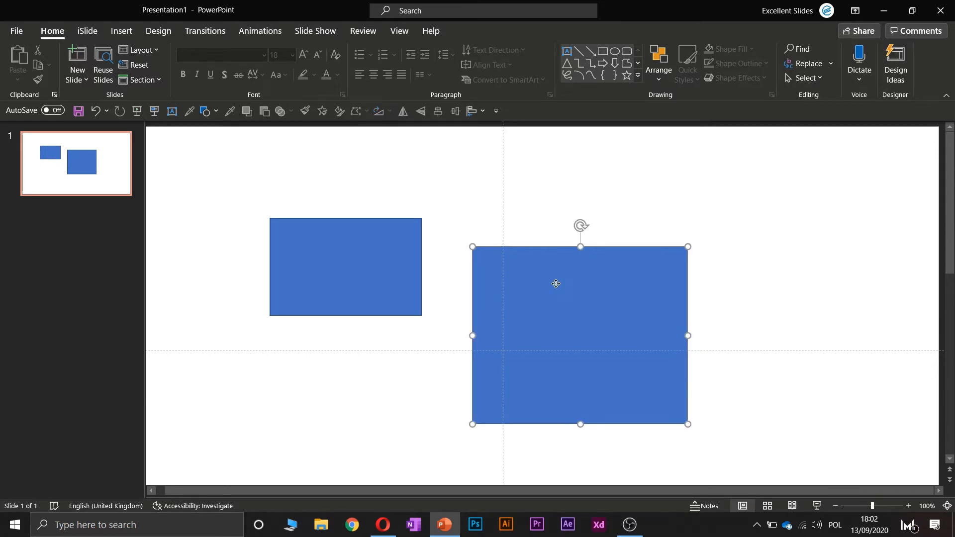
Delete the demo rectangles and turn on the dotted gridlines across the slide.
{"action": "key", "text": "Delete"}
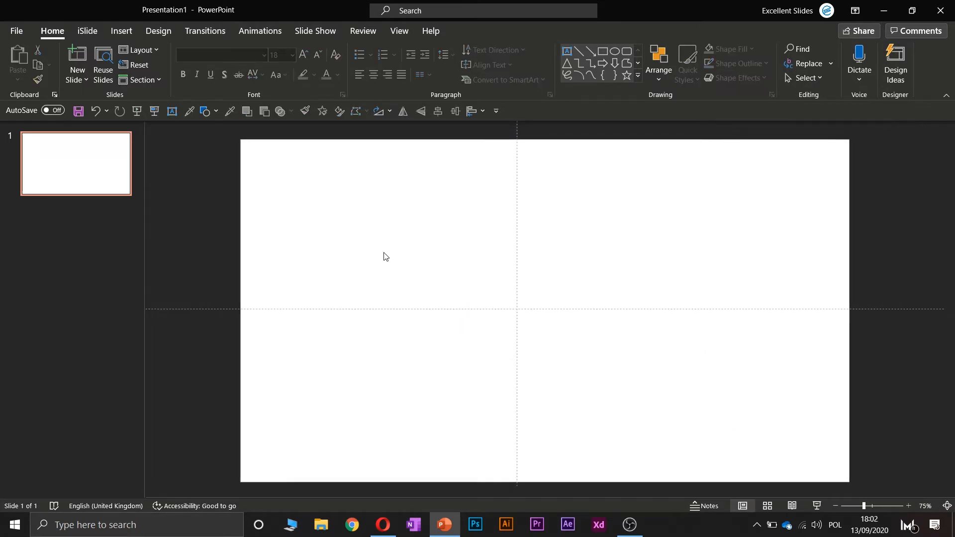
{"action": "mouse_move", "coordinate": [379, 219]}
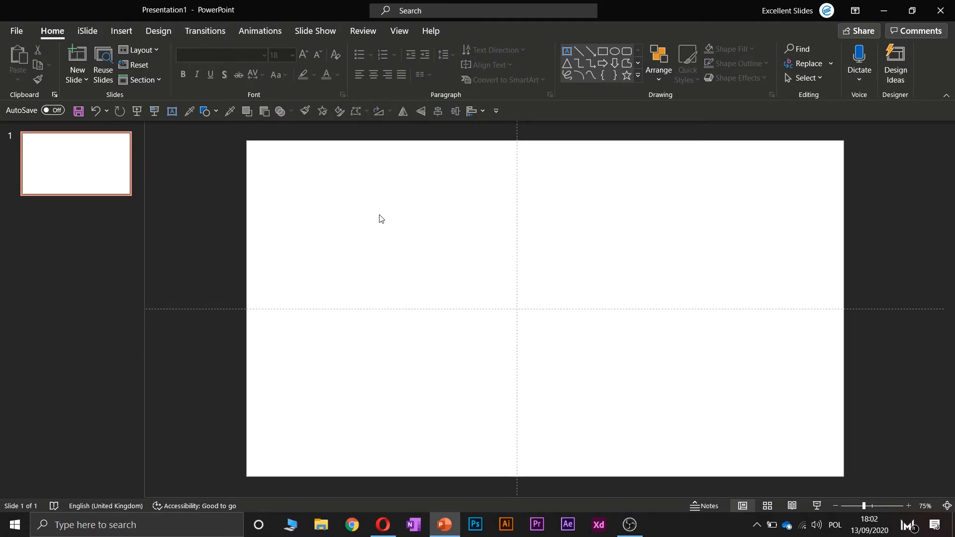
{"action": "right_click", "coordinate": [378, 218]}
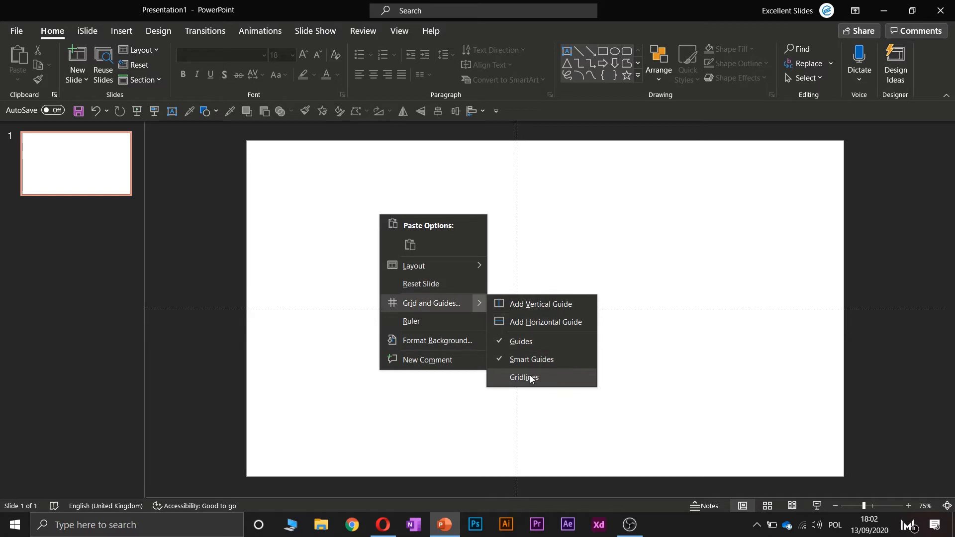
{"action": "left_click", "coordinate": [523, 377]}
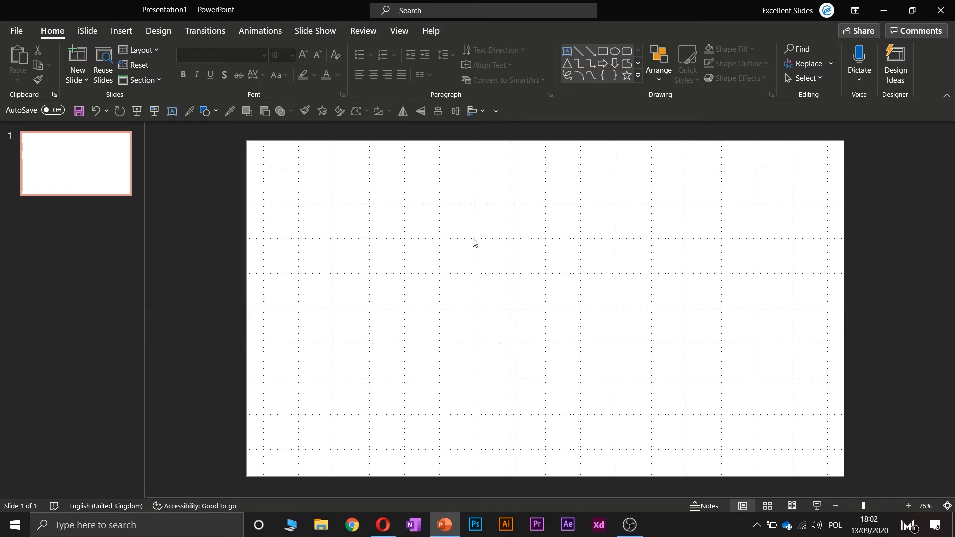
{"action": "mouse_move", "coordinate": [469, 245]}
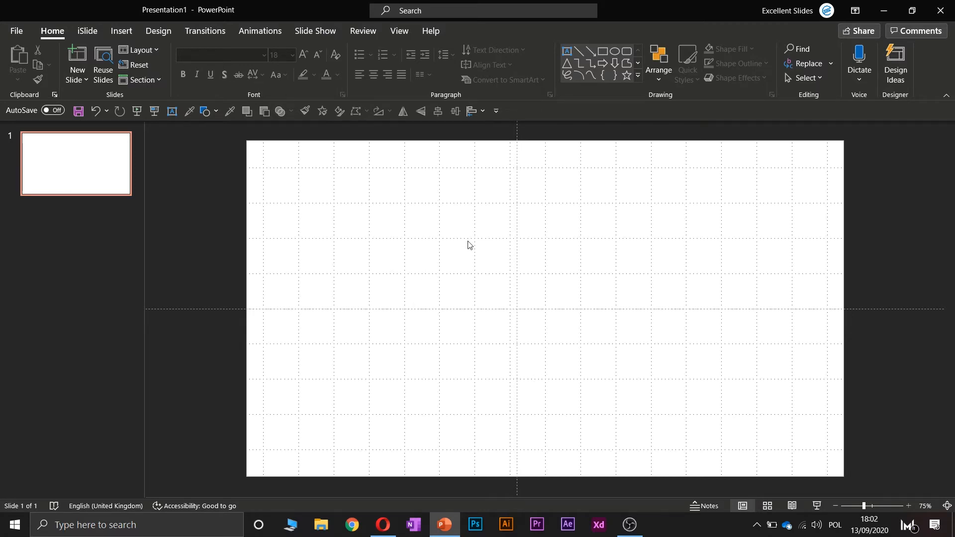
{"action": "mouse_move", "coordinate": [516, 215]}
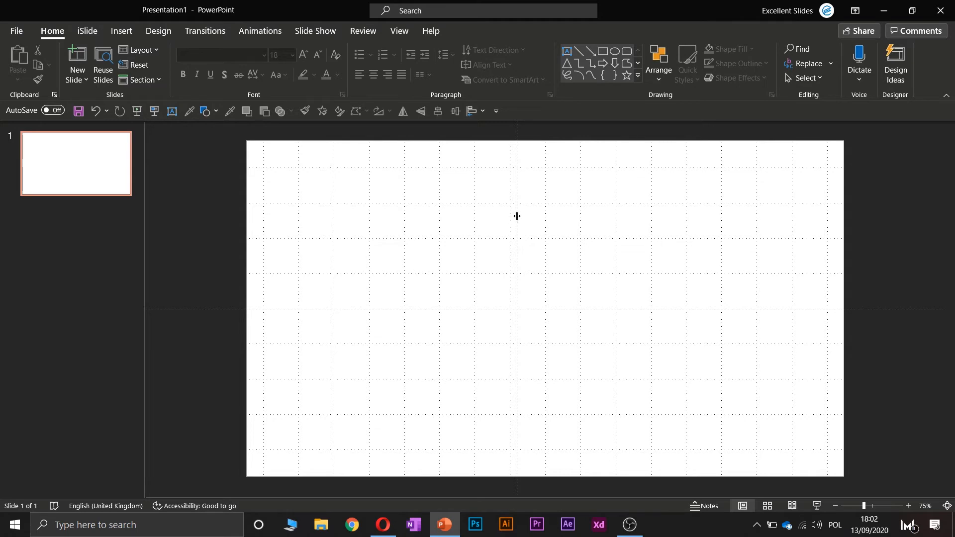
Delete the central guides, leaving only the gridlines on the slide.
{"action": "right_click", "coordinate": [516, 215]}
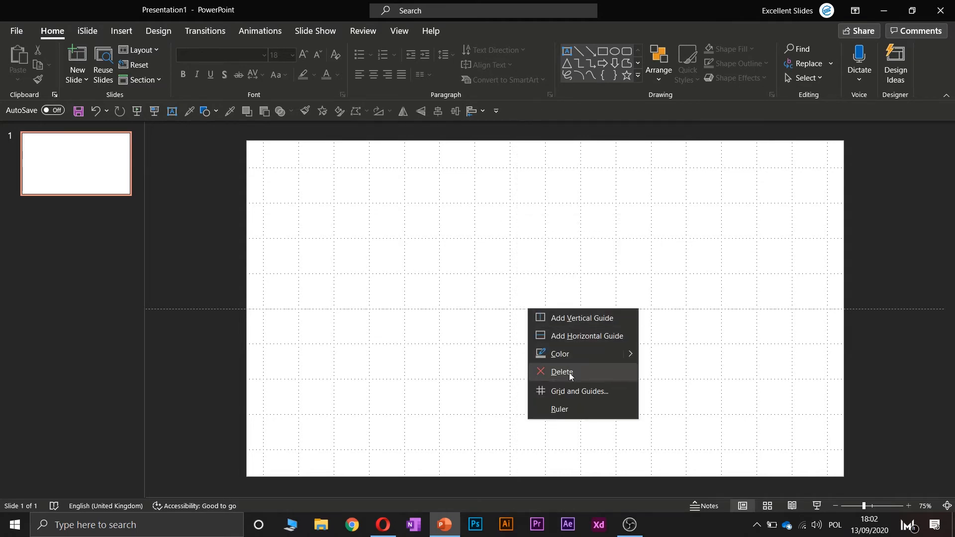
{"action": "left_click", "coordinate": [562, 372]}
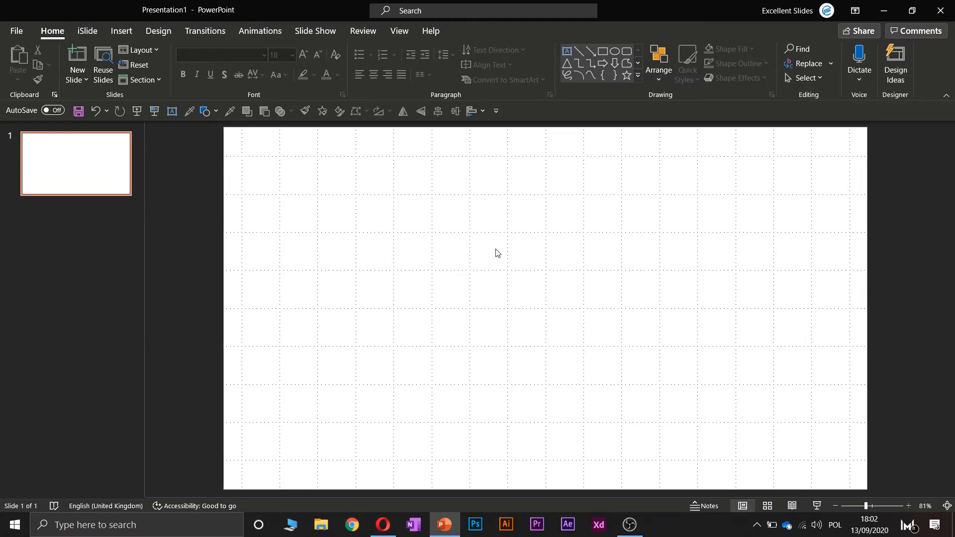
{"action": "left_click", "coordinate": [908, 506]}
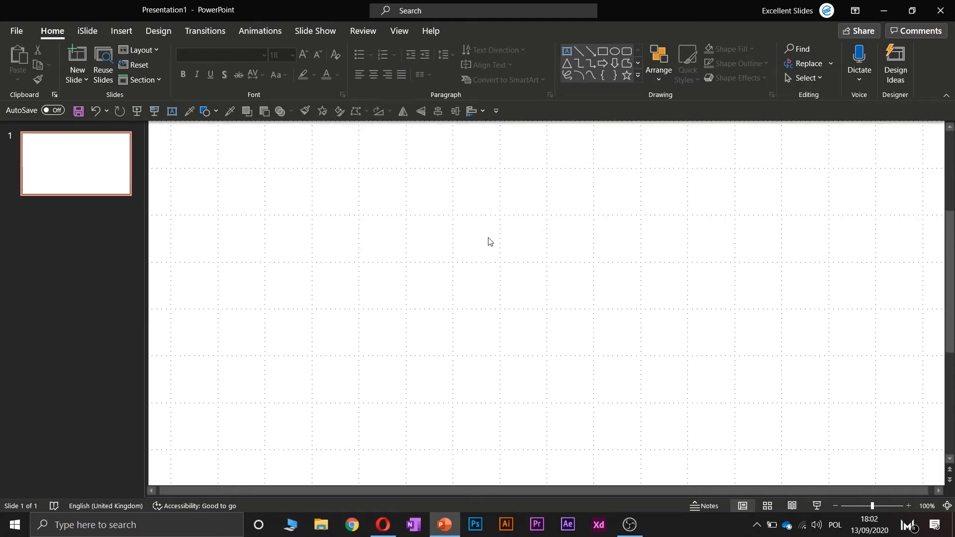
{"action": "mouse_move", "coordinate": [478, 253]}
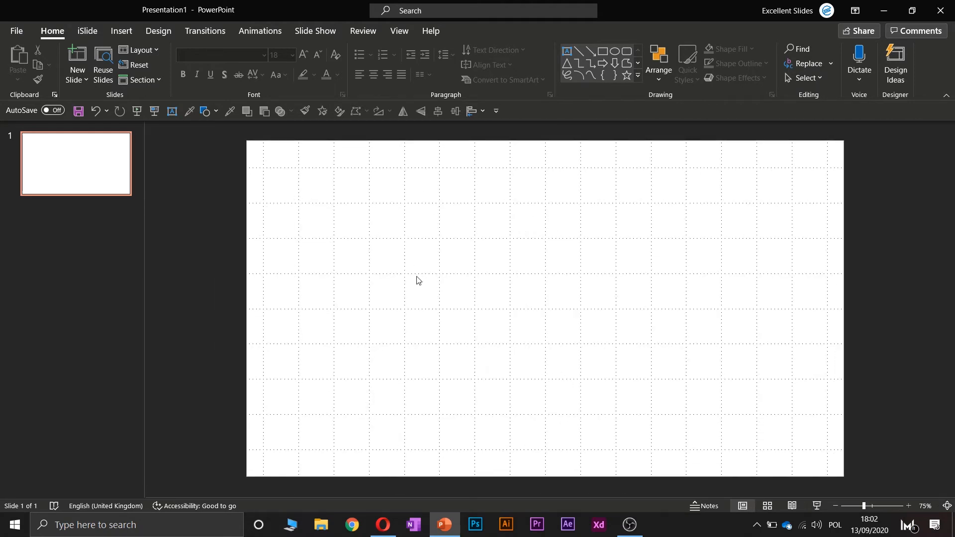
{"action": "mouse_move", "coordinate": [469, 231]}
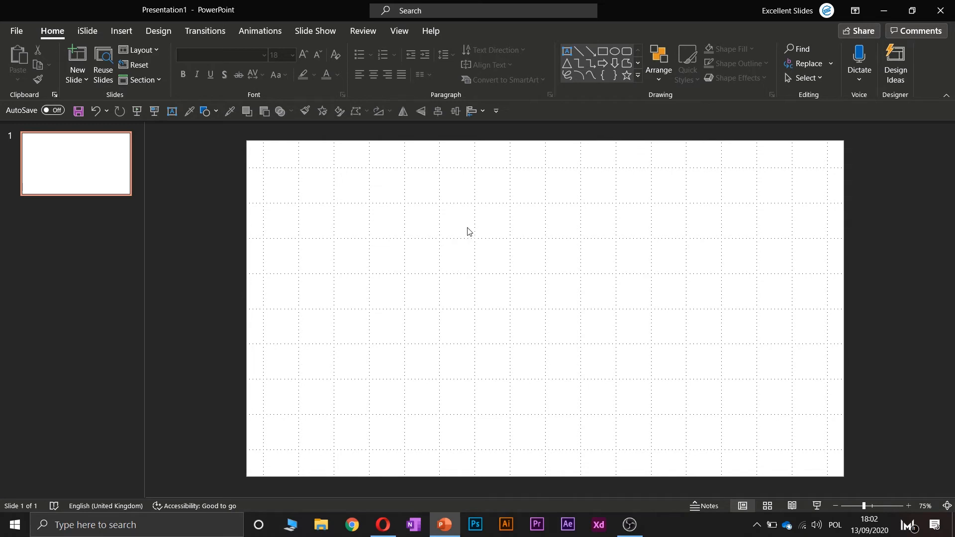
{"action": "mouse_move", "coordinate": [458, 227]}
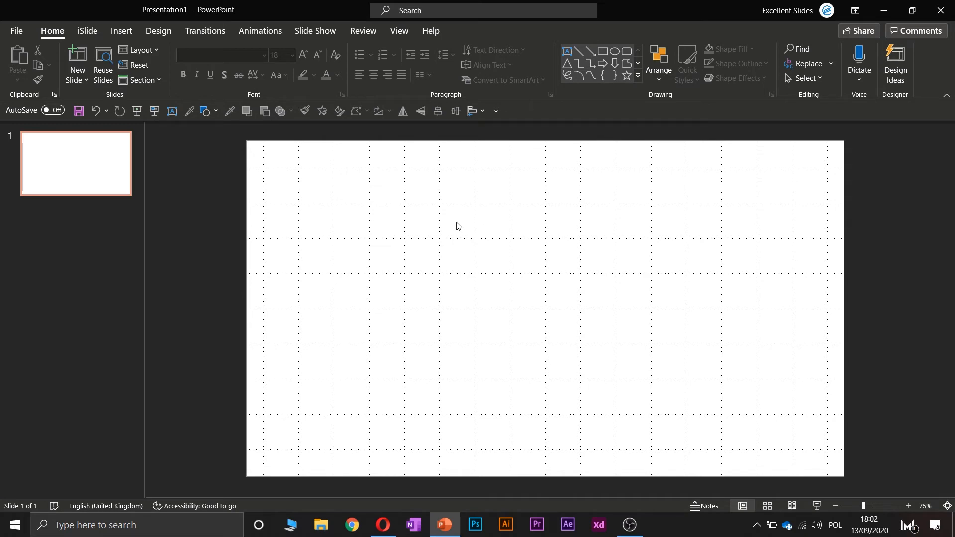
Open the Grid and Guides settings dialog from the slide's shortcut menu.
{"action": "right_click", "coordinate": [458, 226]}
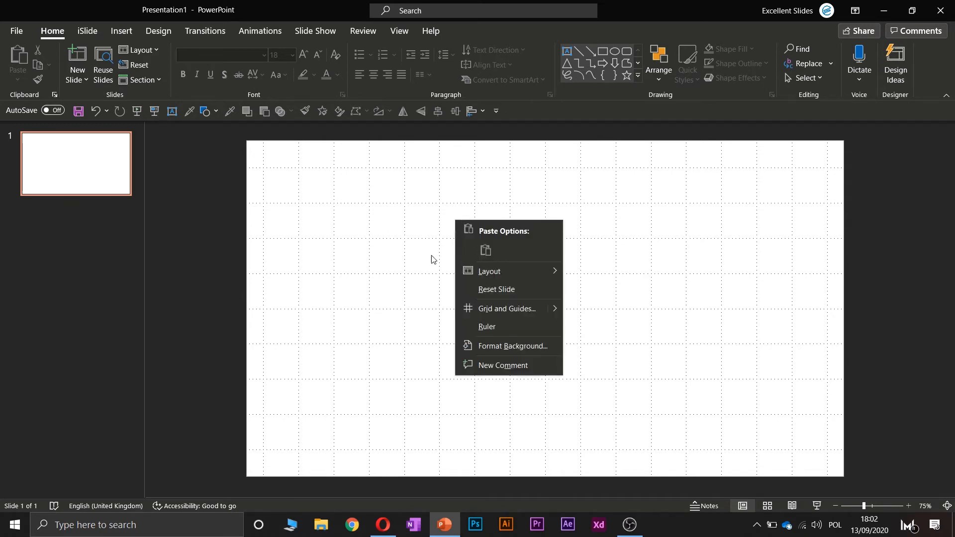
{"action": "mouse_move", "coordinate": [497, 318]}
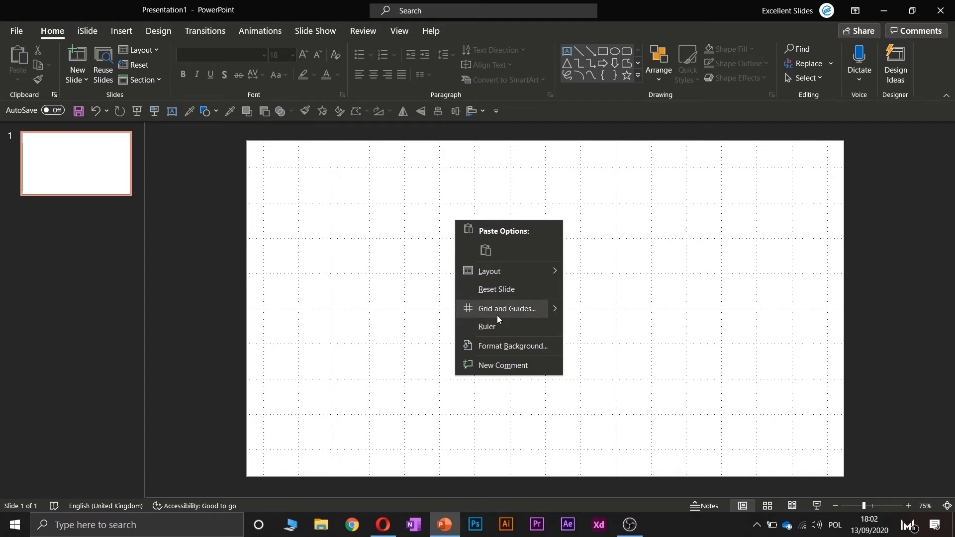
{"action": "left_click", "coordinate": [505, 309]}
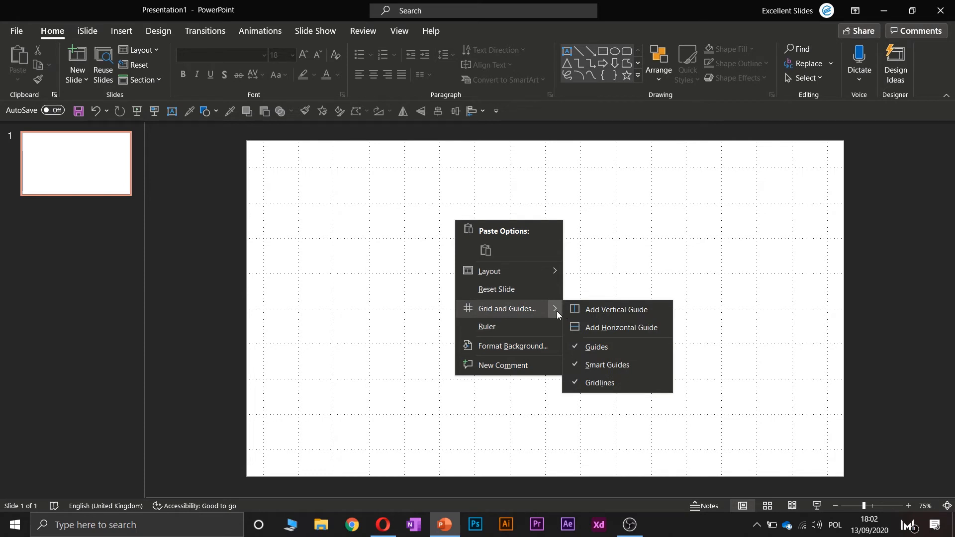
{"action": "mouse_move", "coordinate": [487, 314]}
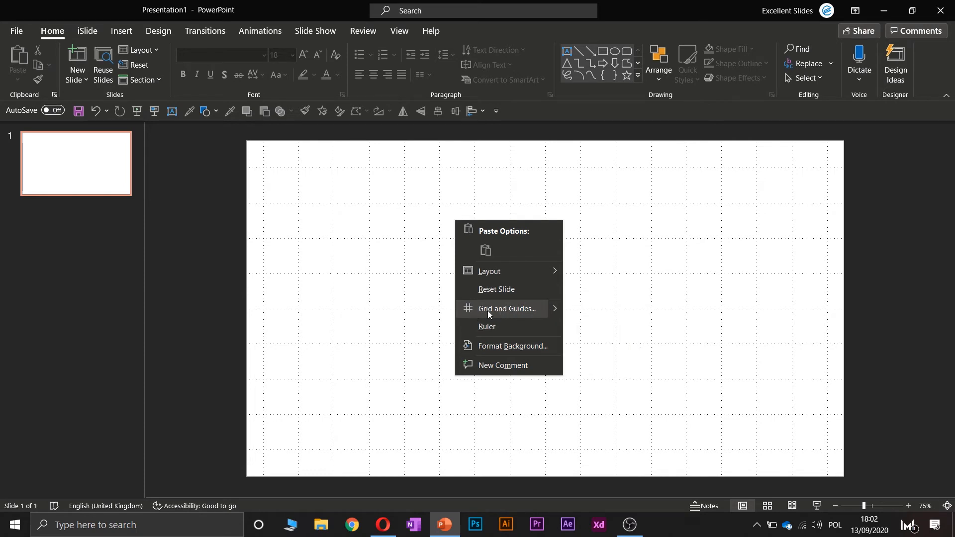
{"action": "left_click", "coordinate": [505, 309]}
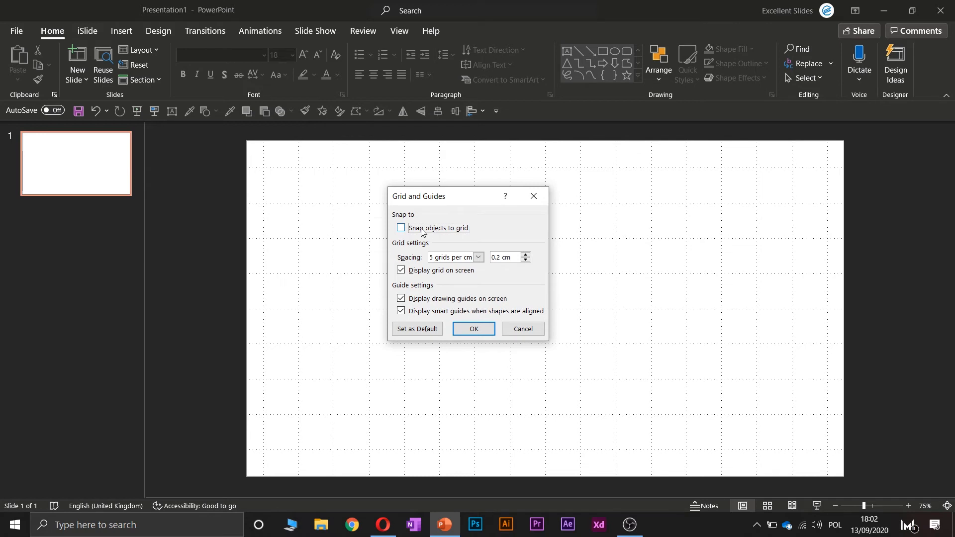
Enable Snap objects to grid at 5 grids per cm and save as default.
{"action": "left_click", "coordinate": [401, 228]}
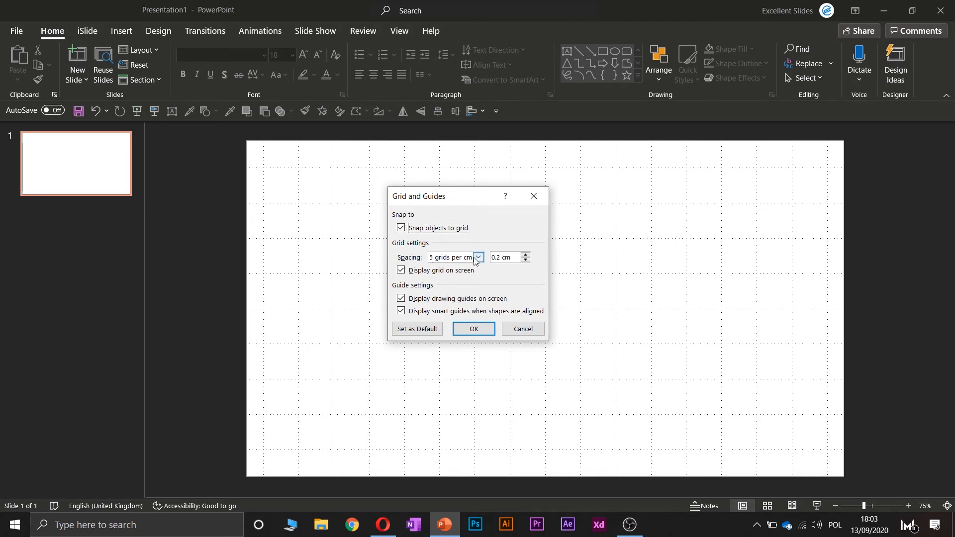
{"action": "left_click", "coordinate": [478, 257]}
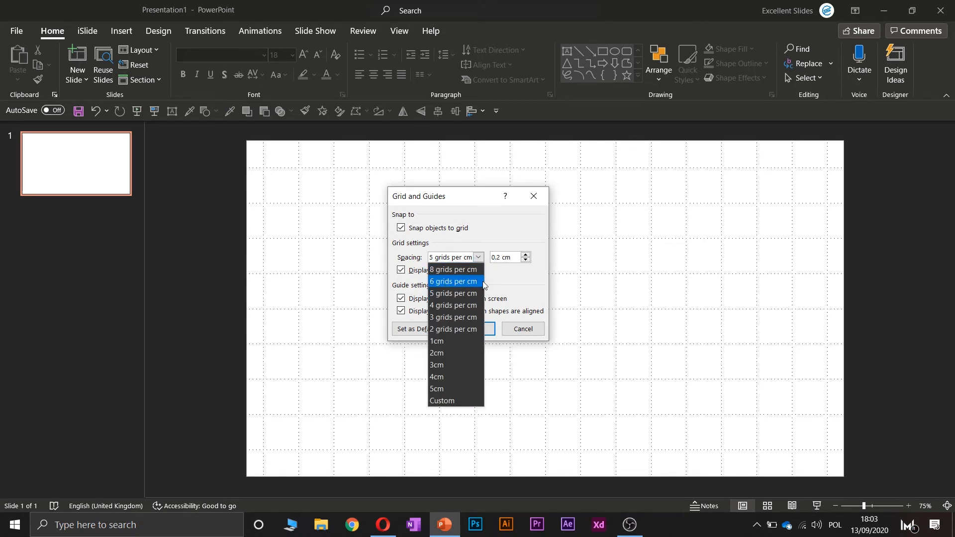
{"action": "mouse_move", "coordinate": [453, 317]}
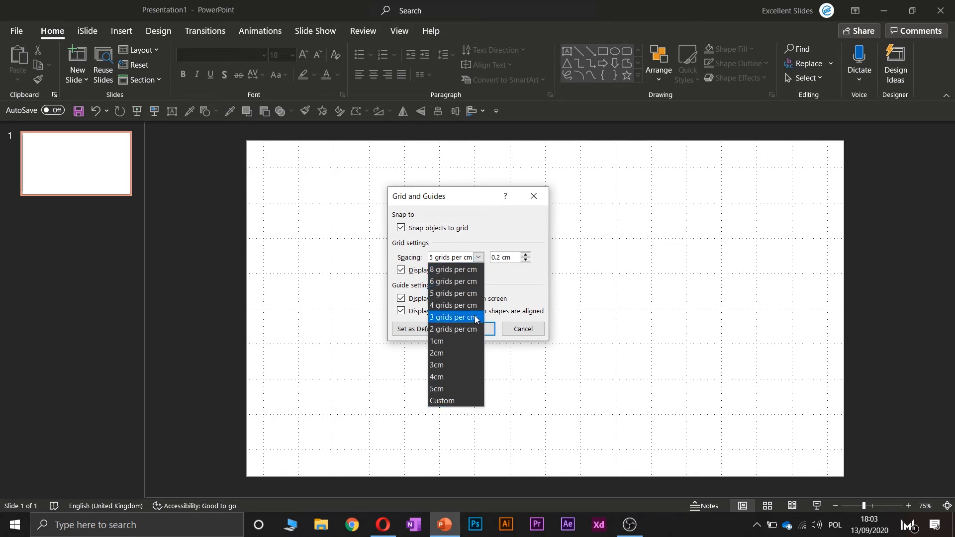
{"action": "mouse_move", "coordinate": [463, 305]}
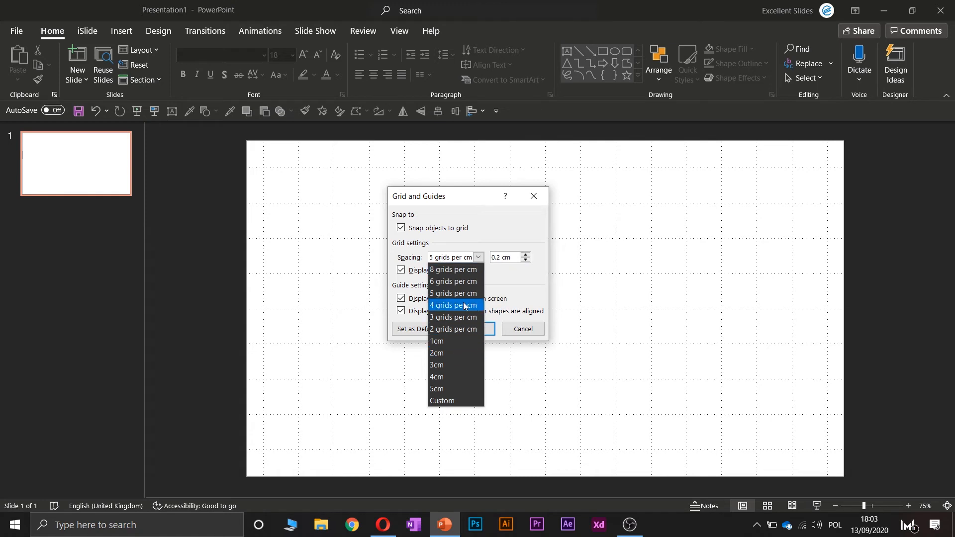
{"action": "mouse_move", "coordinate": [440, 405]}
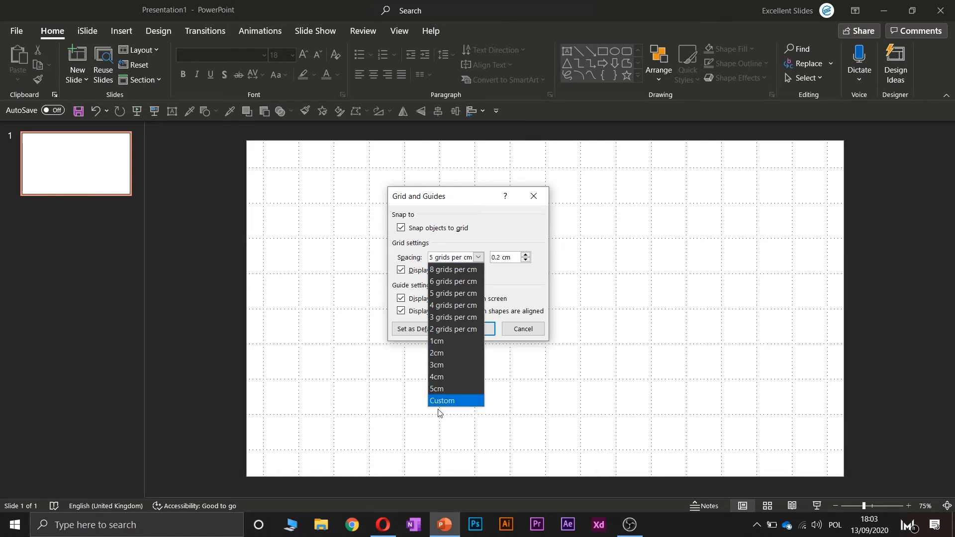
{"action": "left_click", "coordinate": [454, 293]}
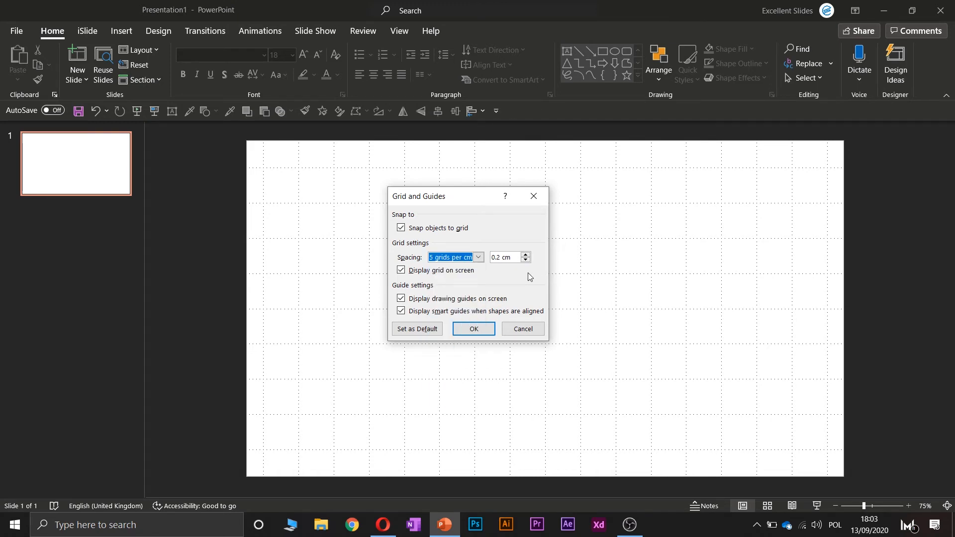
{"action": "left_click", "coordinate": [505, 257]}
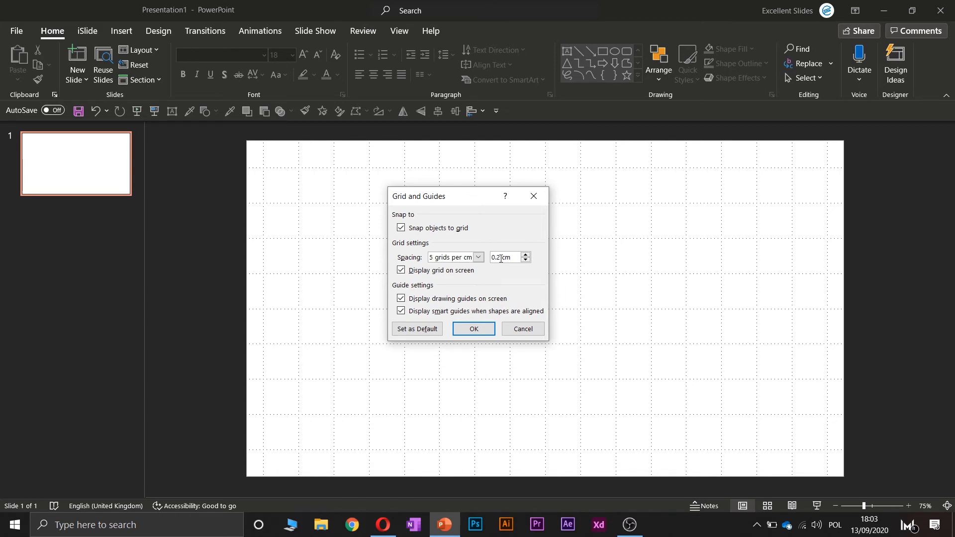
{"action": "mouse_move", "coordinate": [445, 281]}
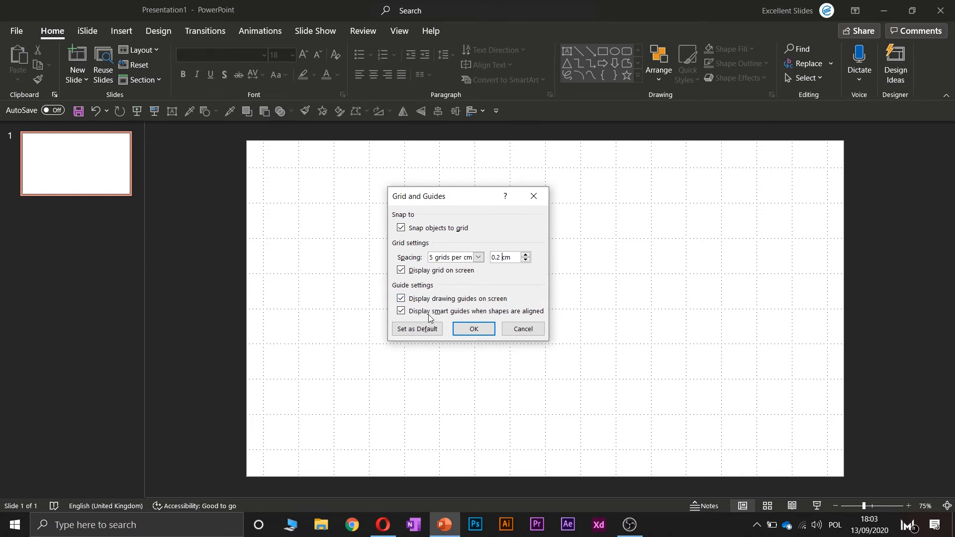
{"action": "mouse_move", "coordinate": [480, 318]}
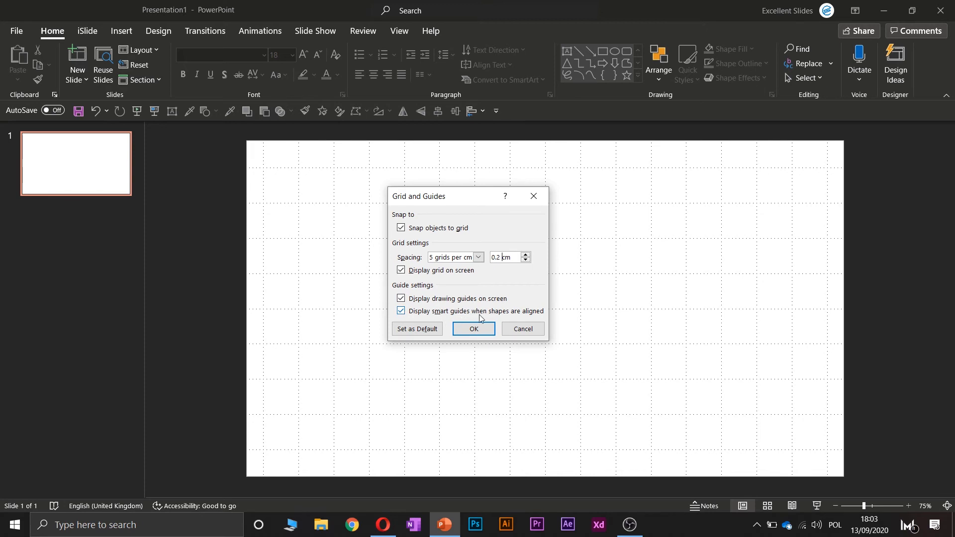
{"action": "mouse_move", "coordinate": [533, 317]}
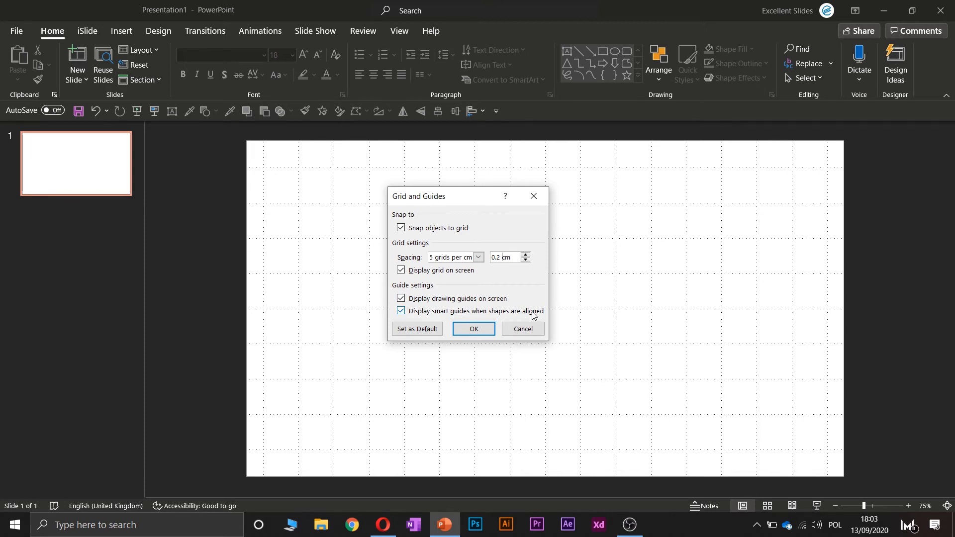
{"action": "mouse_move", "coordinate": [419, 307]}
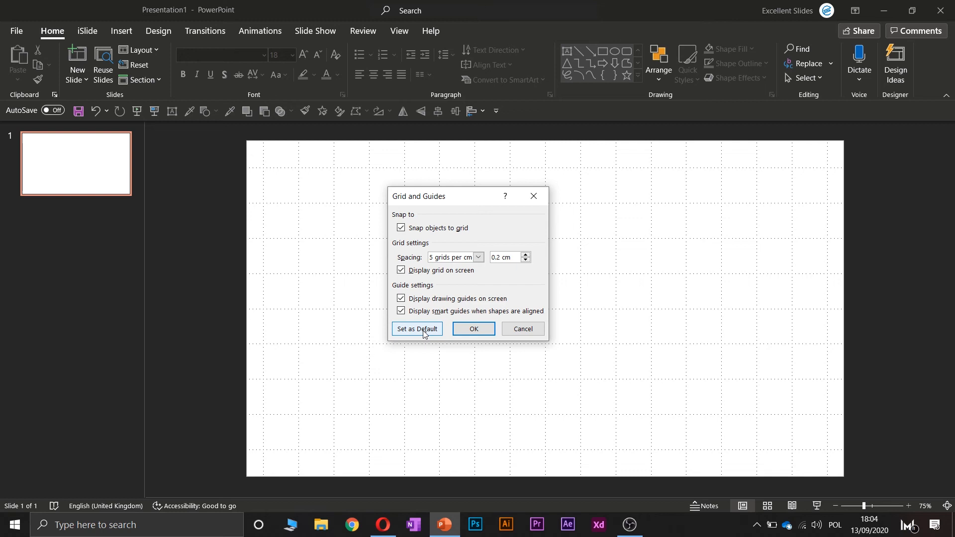
{"action": "left_click", "coordinate": [473, 329]}
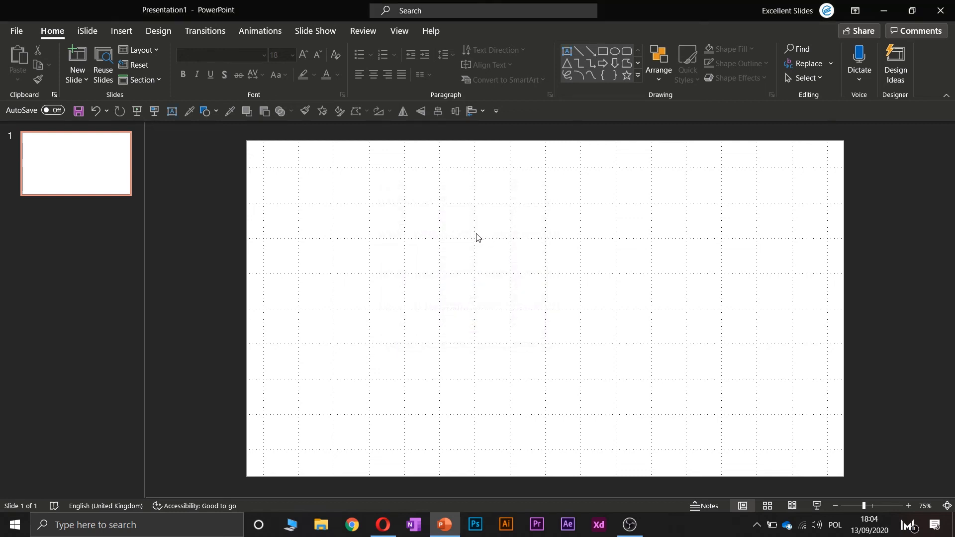
{"action": "right_click", "coordinate": [478, 238]}
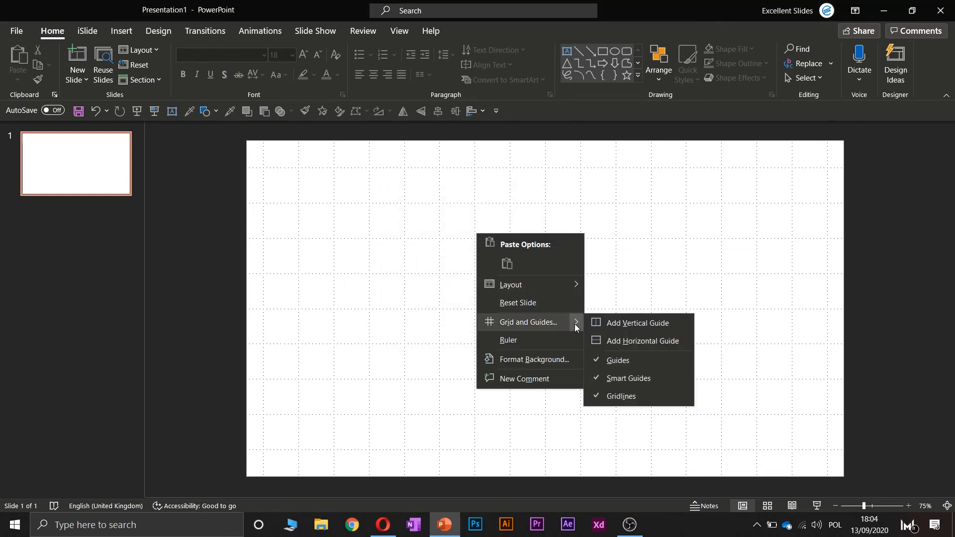